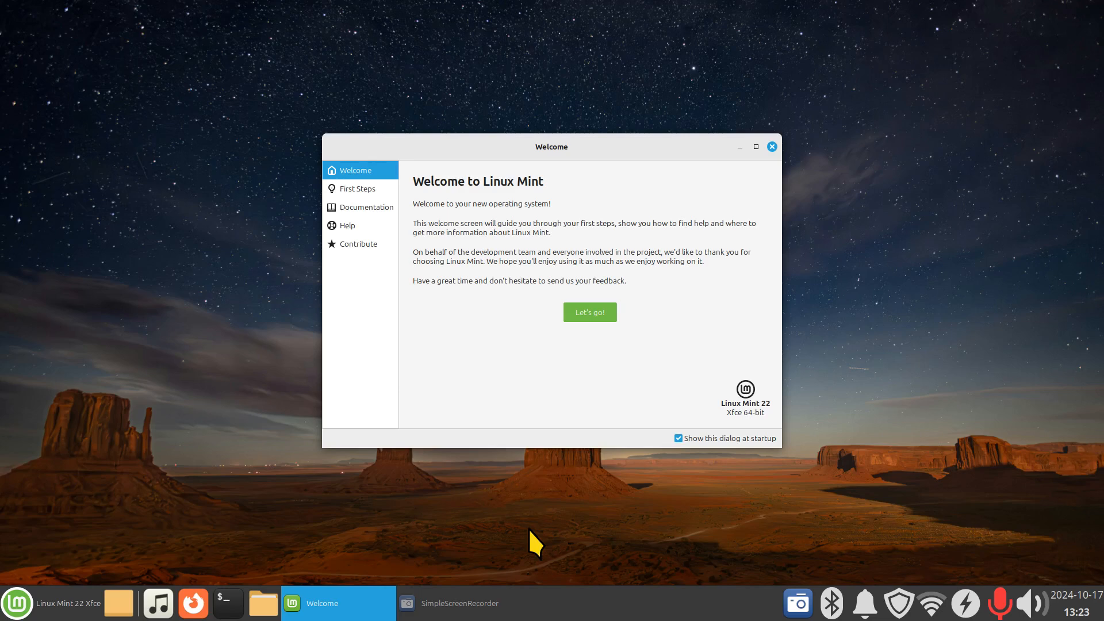
{"action": "mouse_move", "coordinate": [705, 291]}
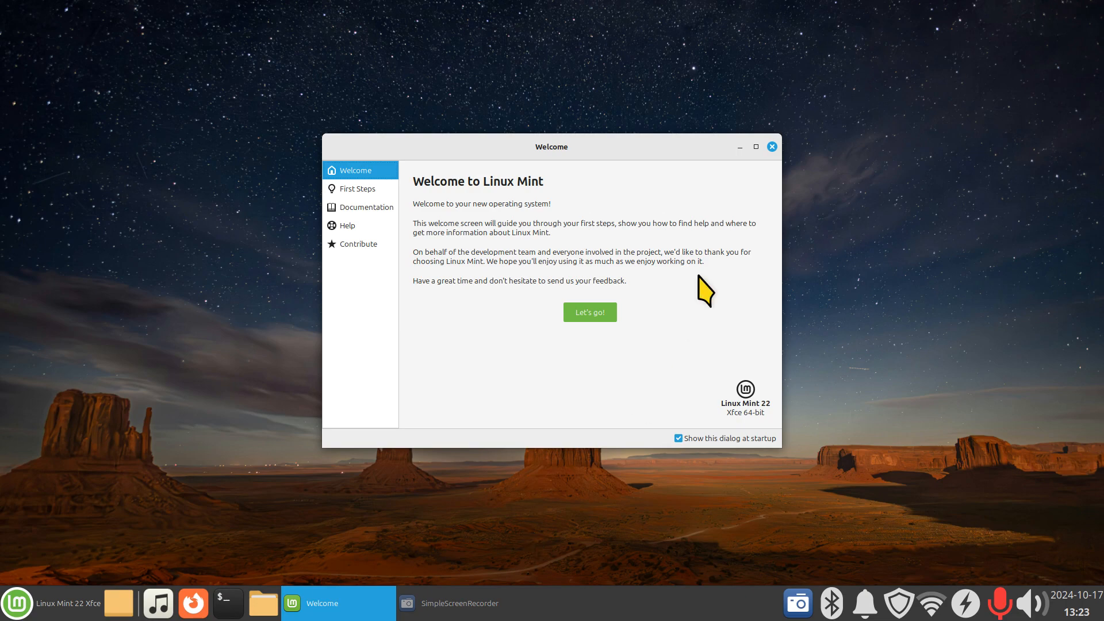
Step: Dismiss the Linux Mint Welcome window
{"action": "left_click", "coordinate": [772, 146]}
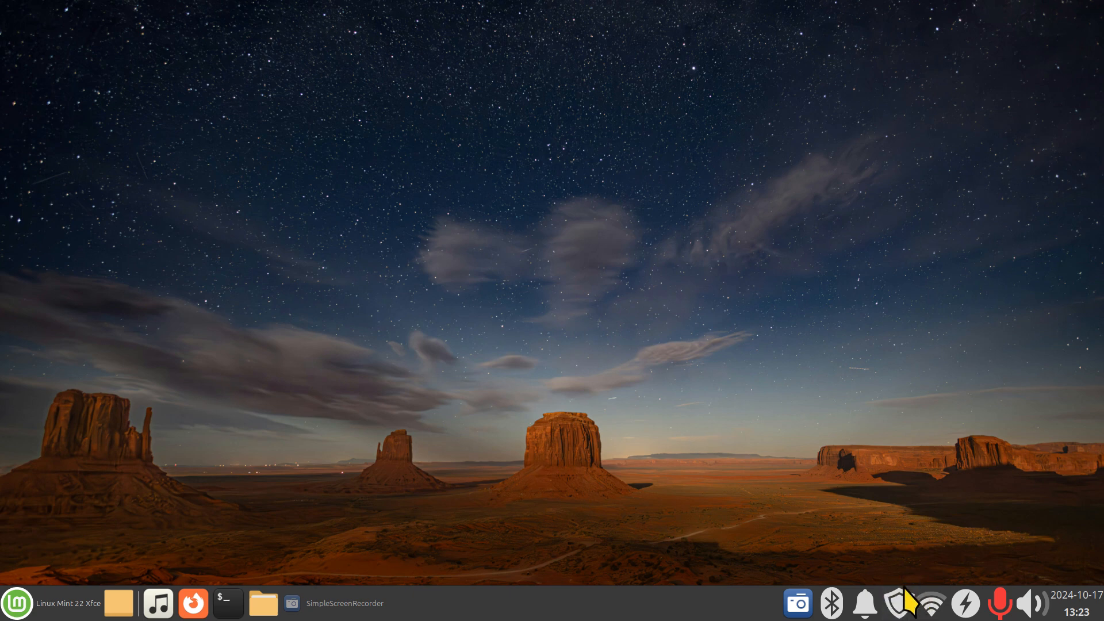
{"action": "mouse_move", "coordinate": [614, 559]}
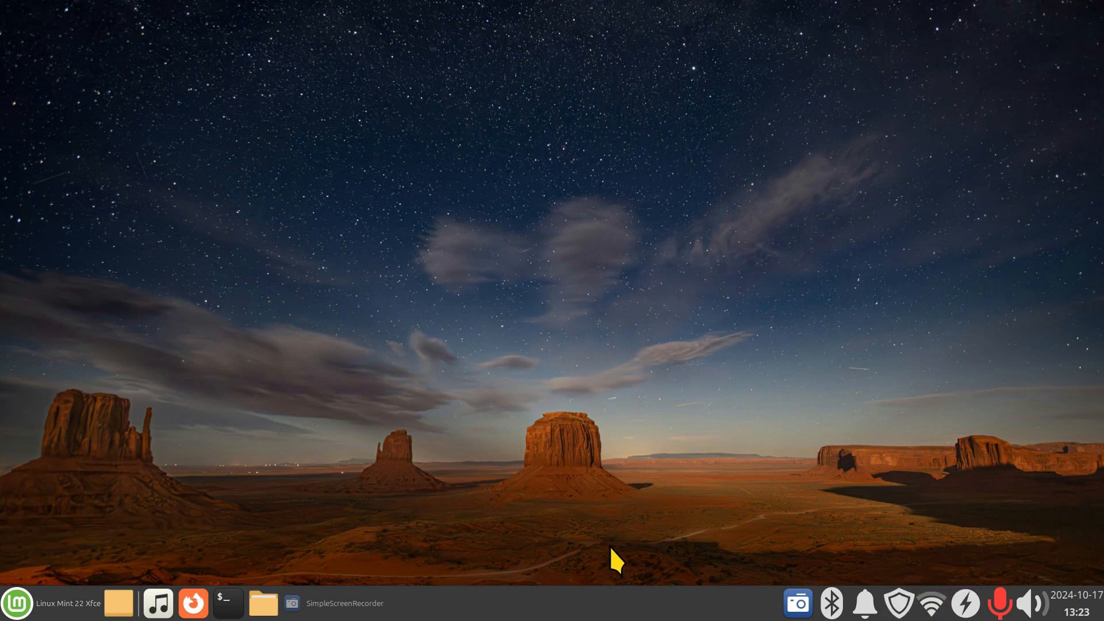
{"action": "mouse_move", "coordinate": [866, 483]}
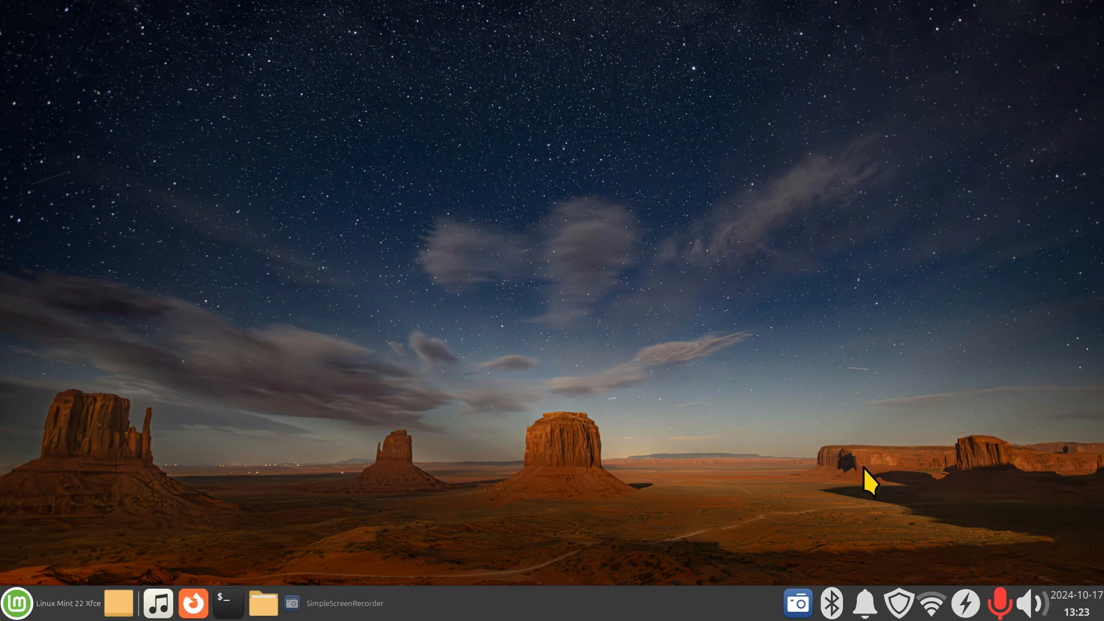
{"action": "mouse_move", "coordinate": [592, 454]}
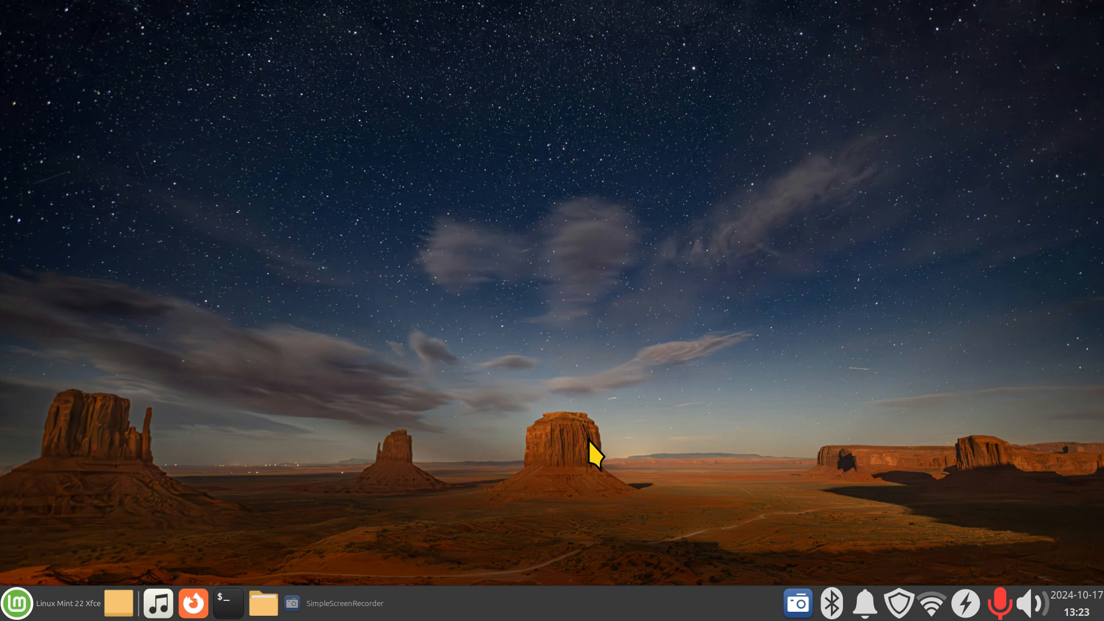
{"action": "mouse_move", "coordinate": [834, 553]}
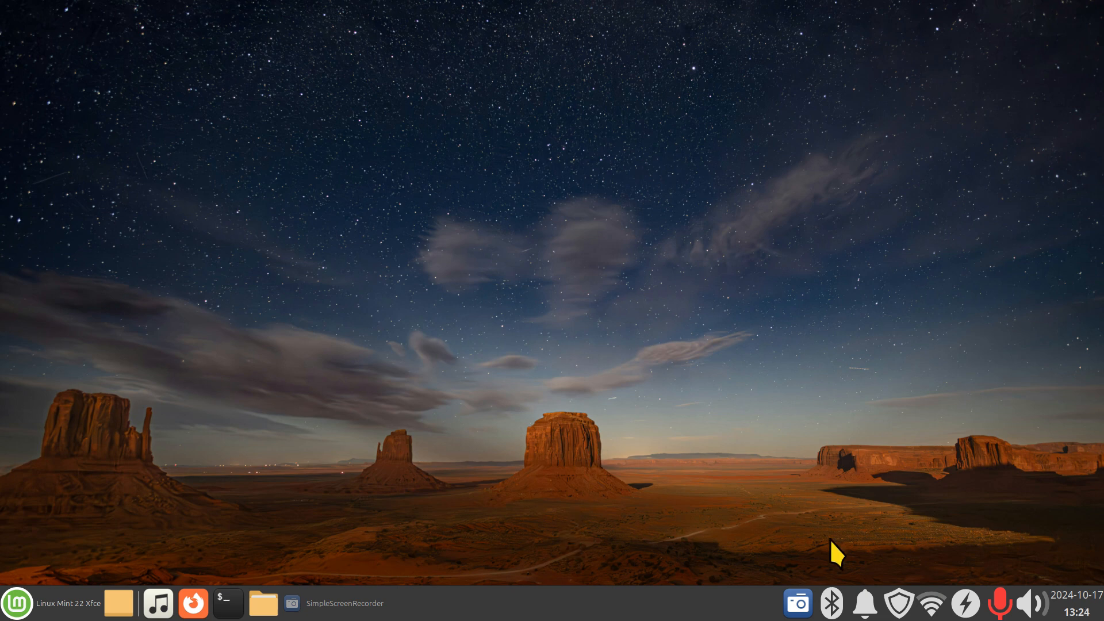
{"action": "mouse_move", "coordinate": [539, 612]}
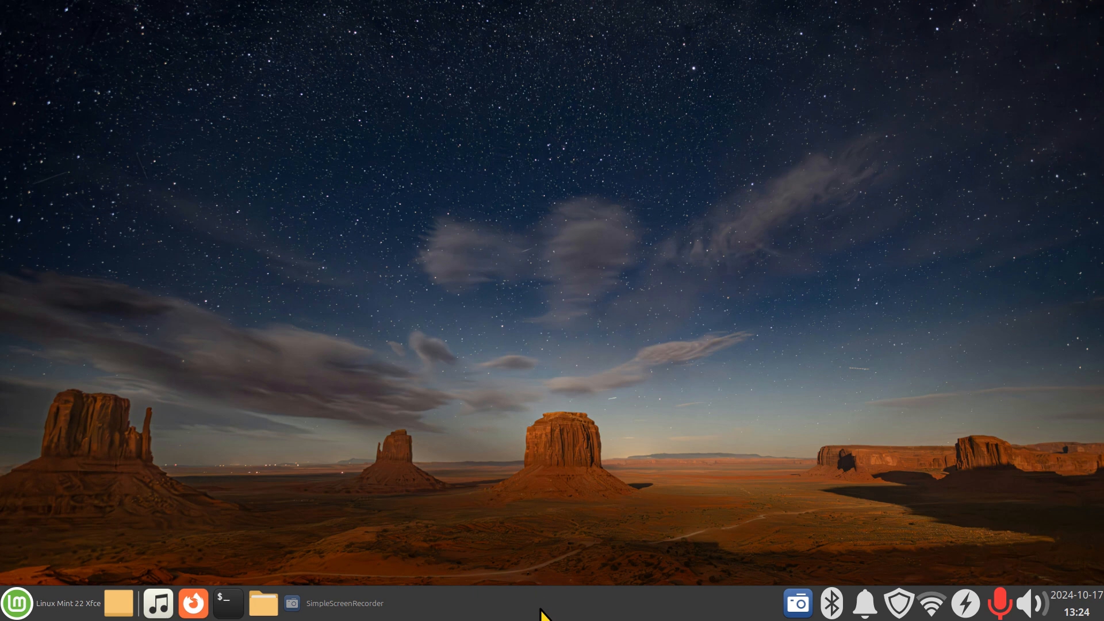
Step: Open Panel 1's preferences from the panel menu and view its Items list
{"action": "right_click", "coordinate": [542, 606]}
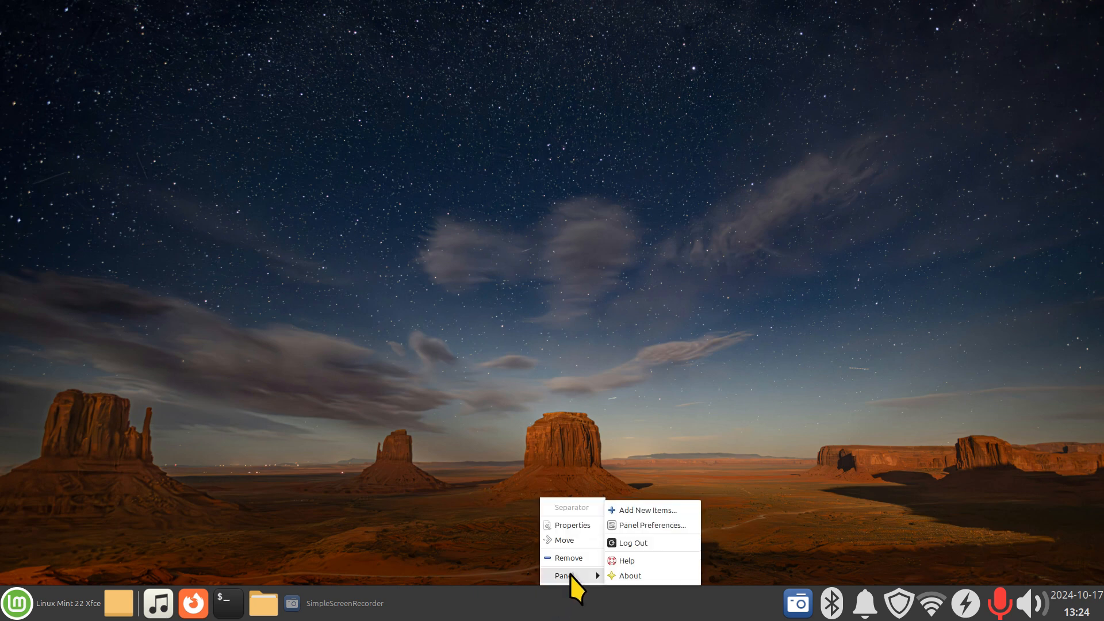
{"action": "left_click", "coordinate": [655, 525]}
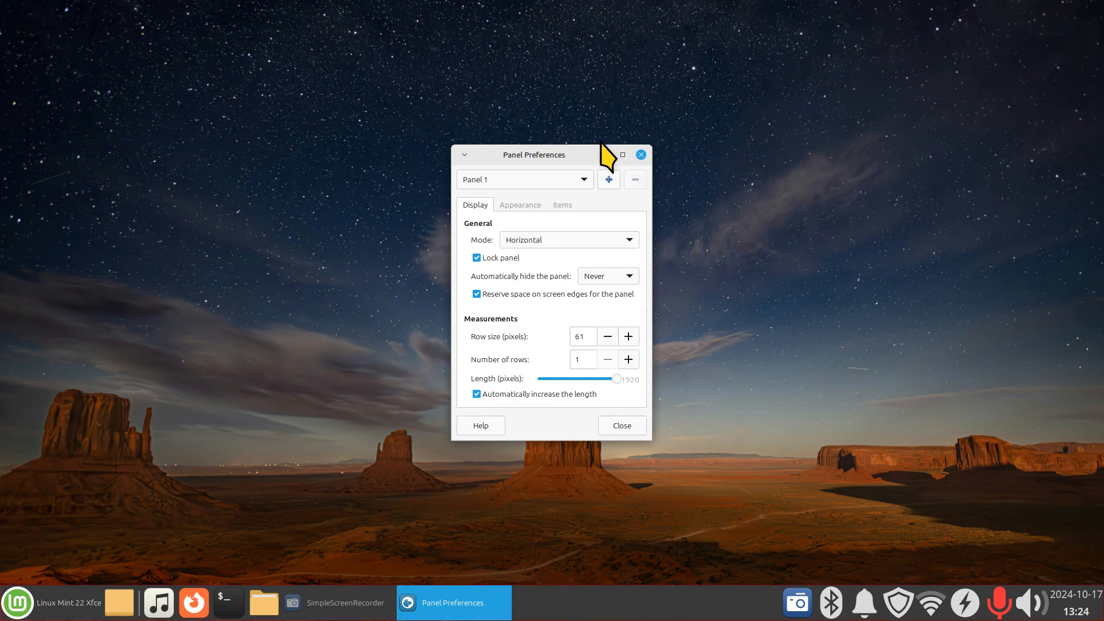
{"action": "left_click_drag", "start_coordinate": [535, 154], "coordinate": [436, 113]}
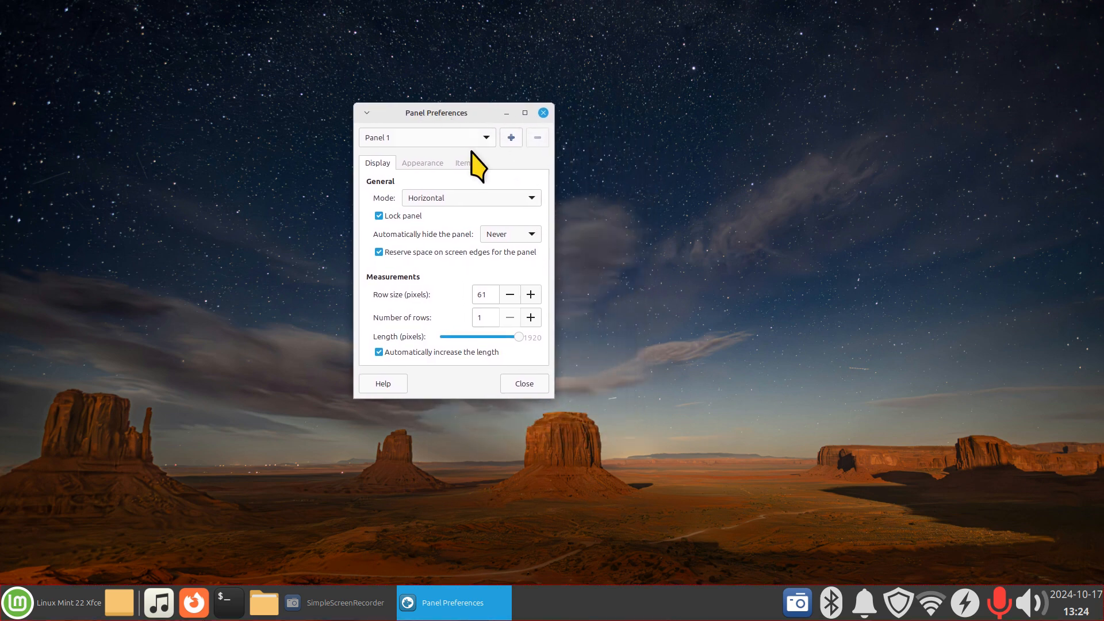
{"action": "left_click", "coordinate": [464, 163]}
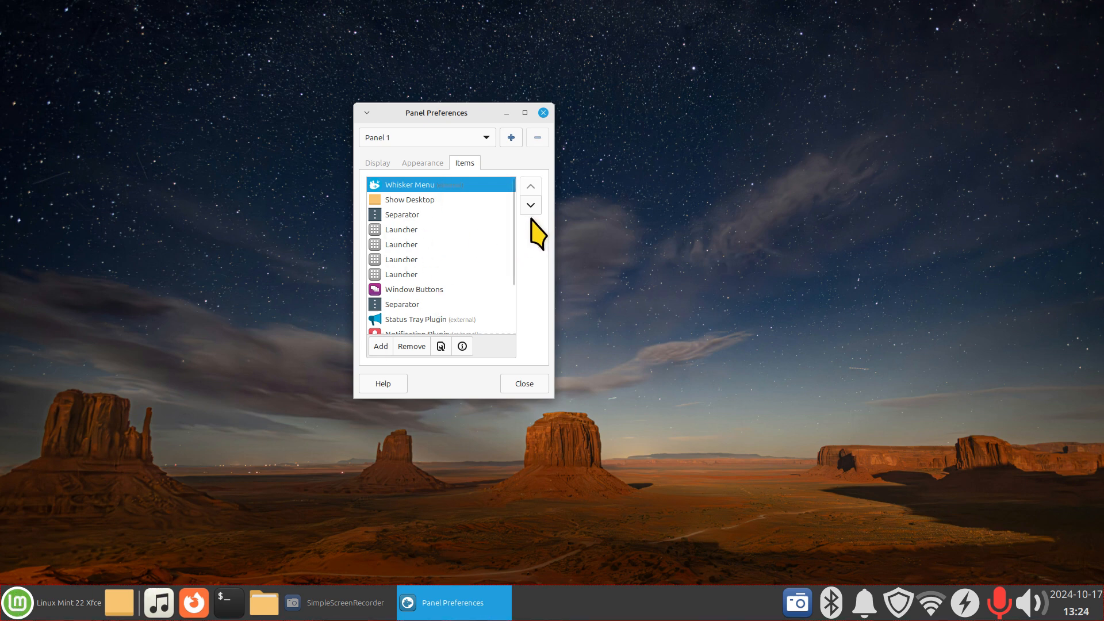
Step: Scroll the Items list and select XApp Status Plugin
{"action": "scroll", "scroll_direction": "down", "scroll_amount": 3}
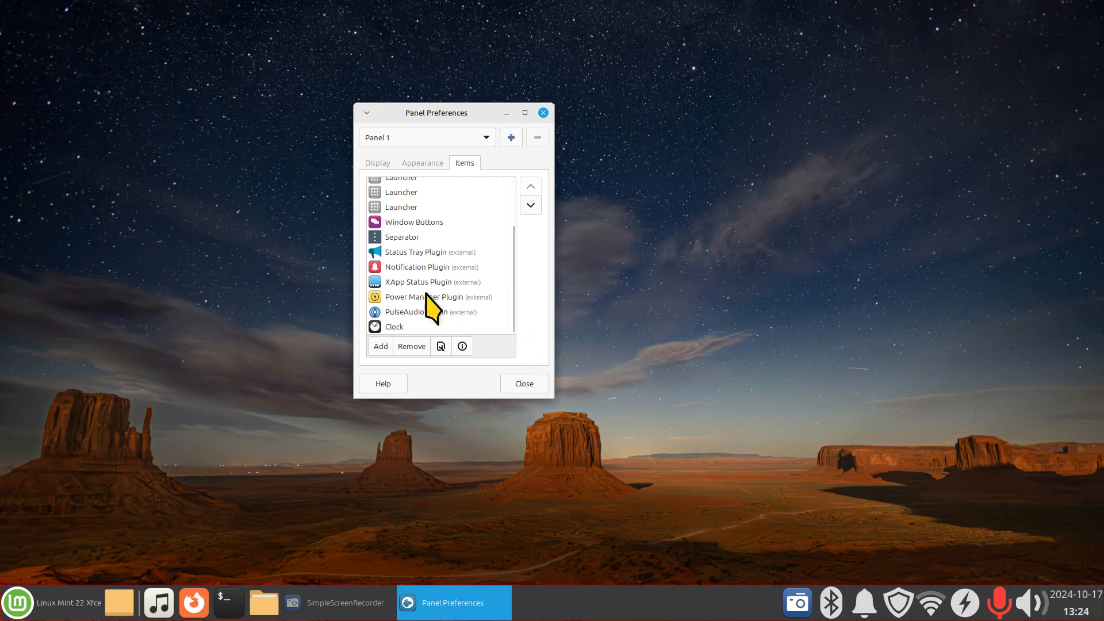
{"action": "left_click", "coordinate": [418, 282]}
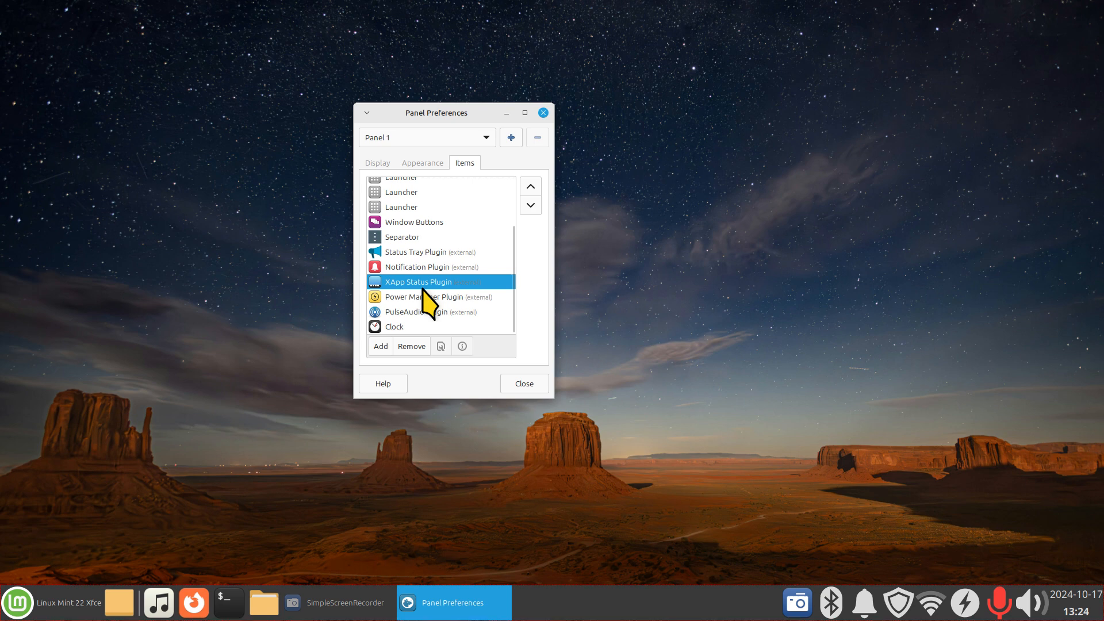
{"action": "mouse_move", "coordinate": [440, 345]}
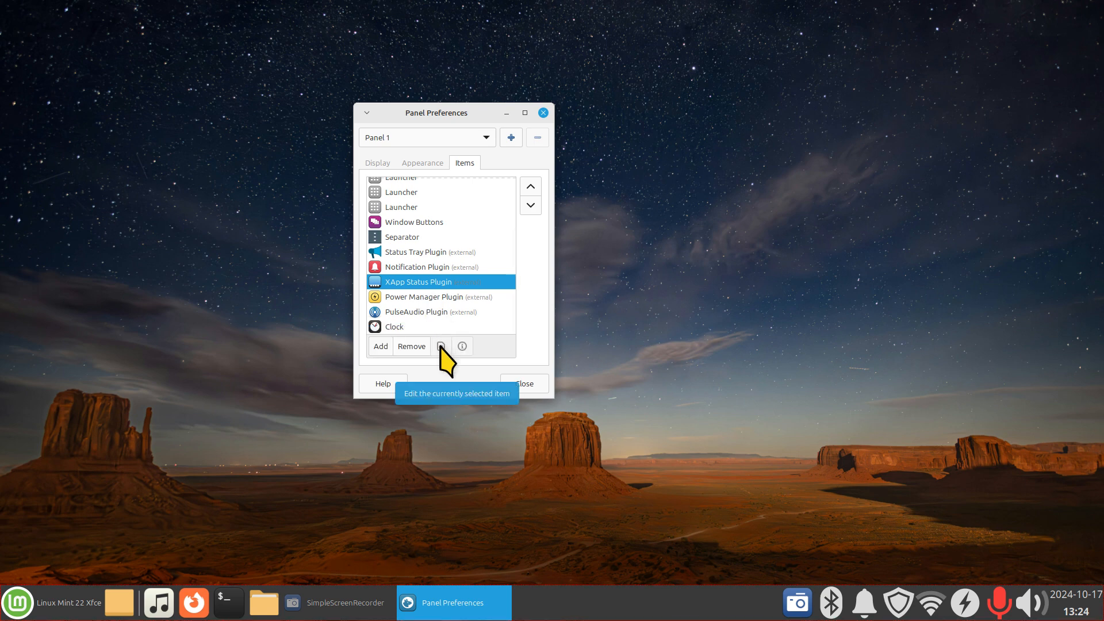
{"action": "mouse_move", "coordinate": [456, 404]}
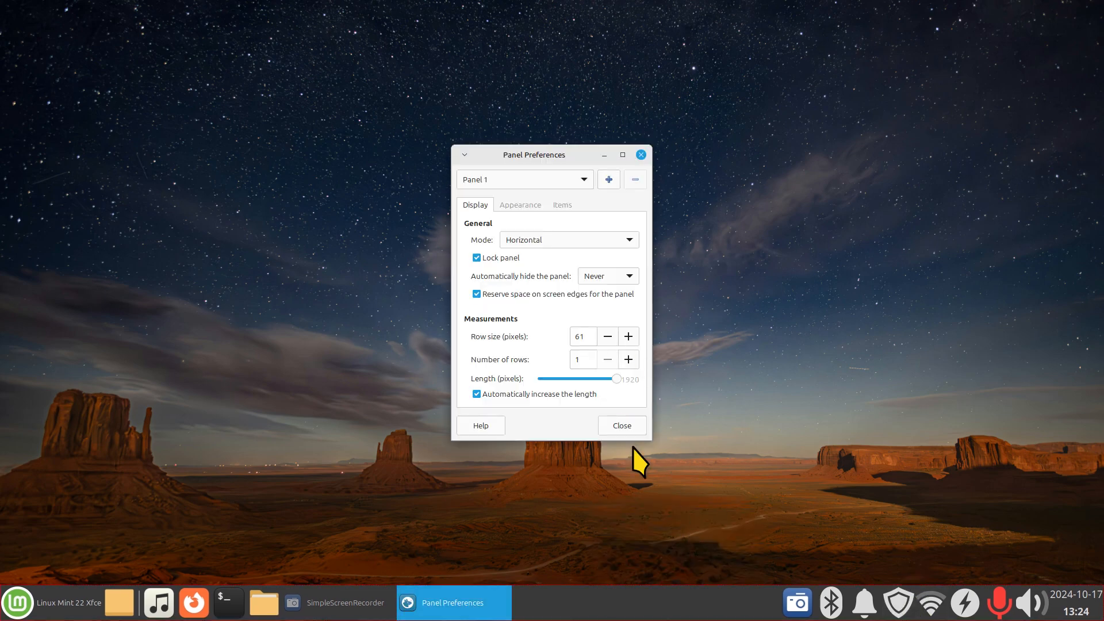
{"action": "mouse_move", "coordinate": [929, 608]}
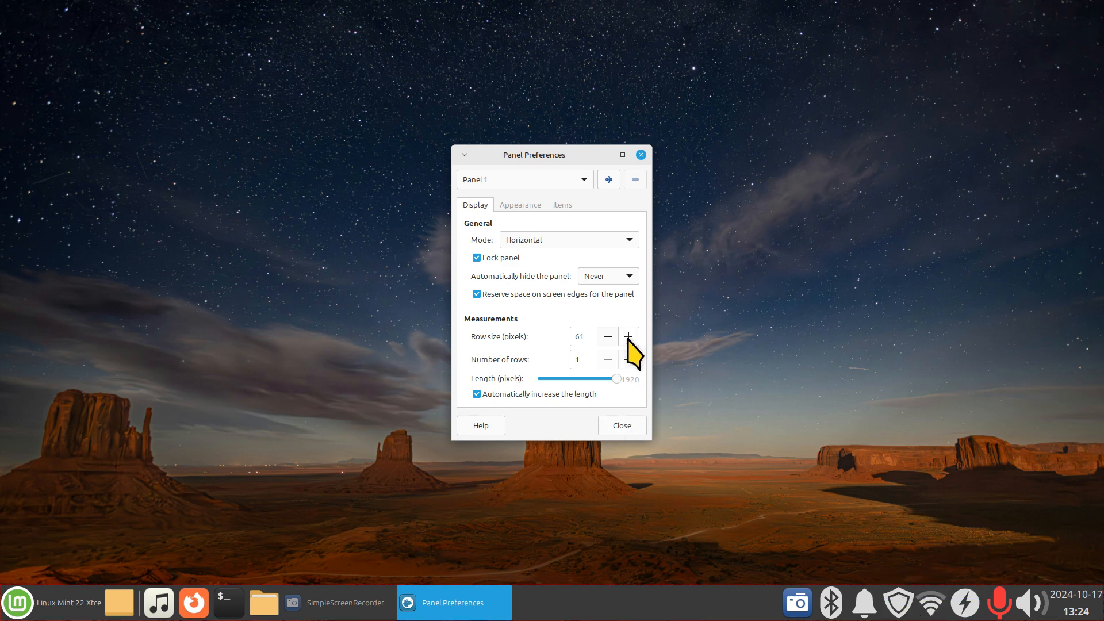
Step: Raise Panel 1's row size to 87 pixels, then lower it back to about 62
{"action": "left_click", "coordinate": [607, 336]}
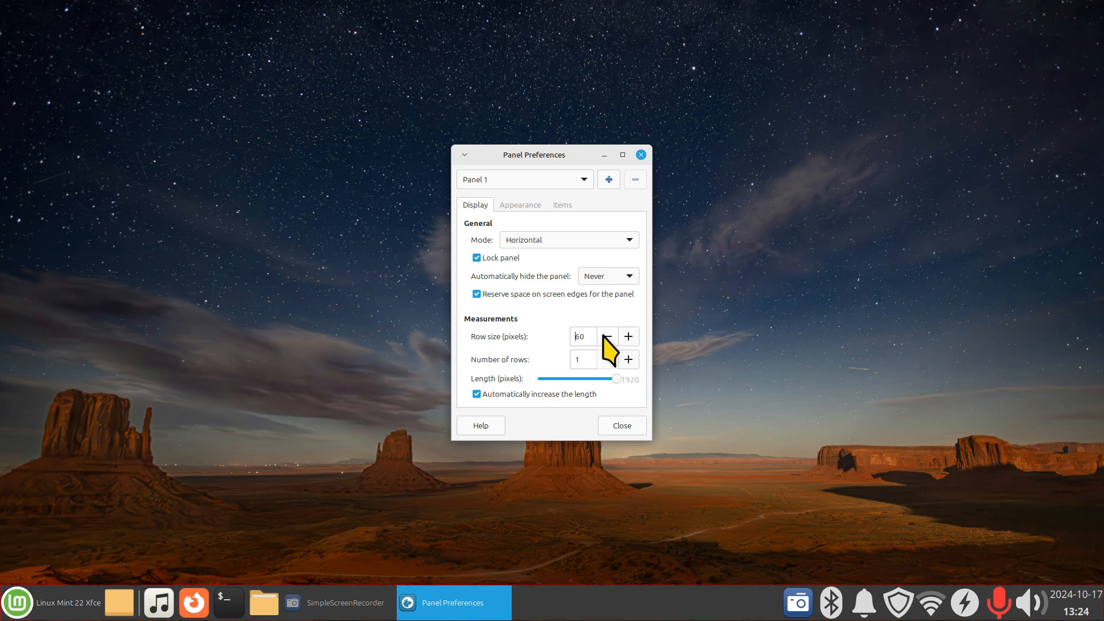
{"action": "left_click", "coordinate": [608, 335]}
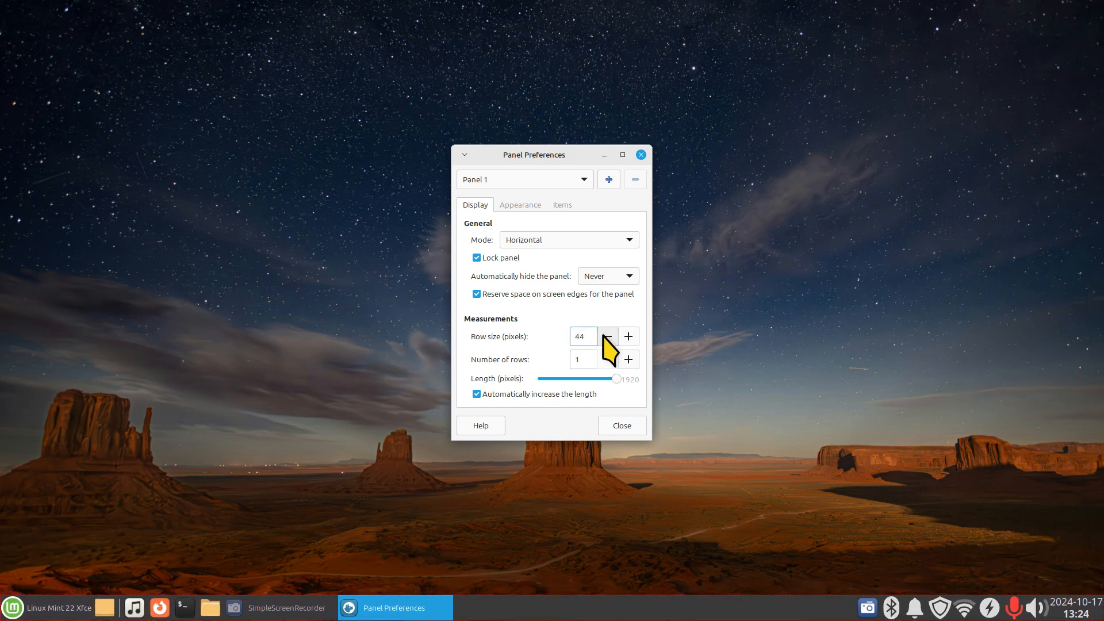
{"action": "left_click", "coordinate": [608, 336]}
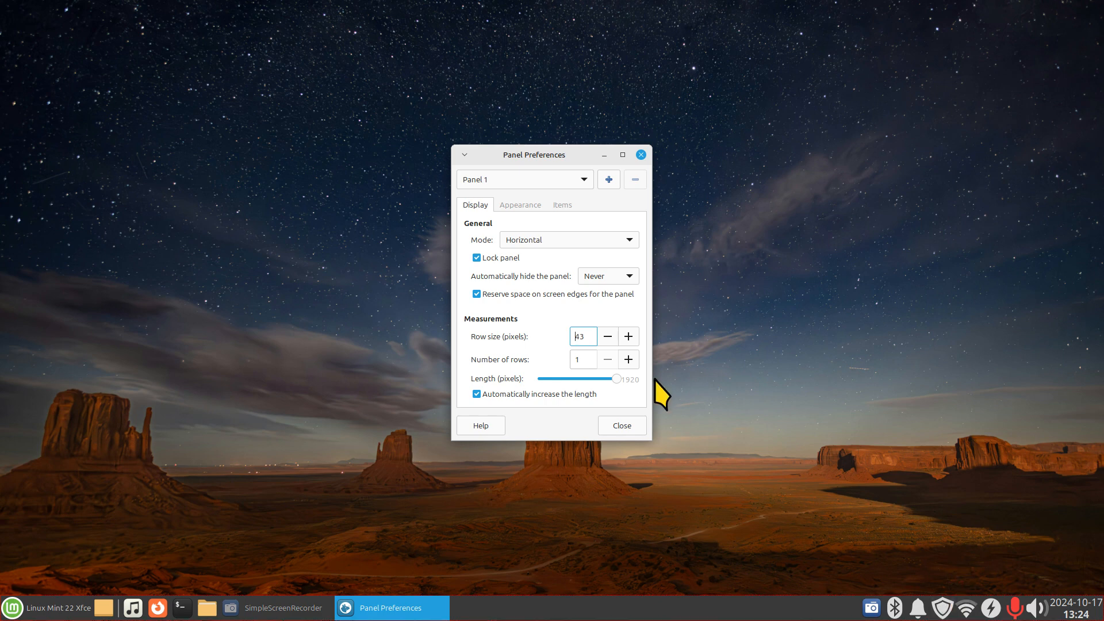
{"action": "left_click", "coordinate": [626, 336]}
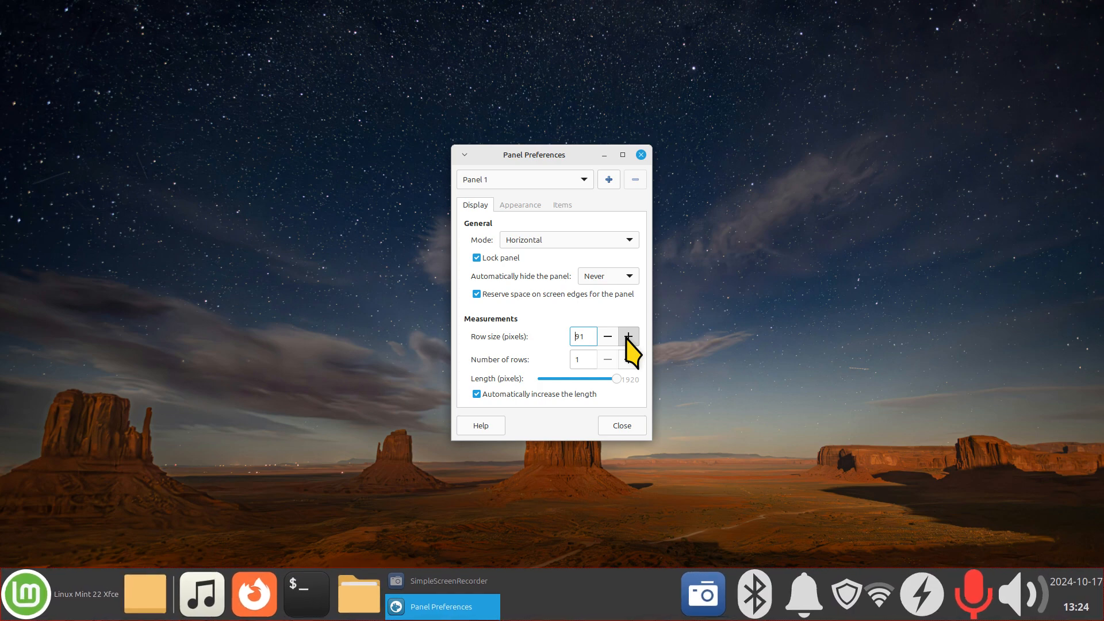
{"action": "left_click", "coordinate": [627, 336]}
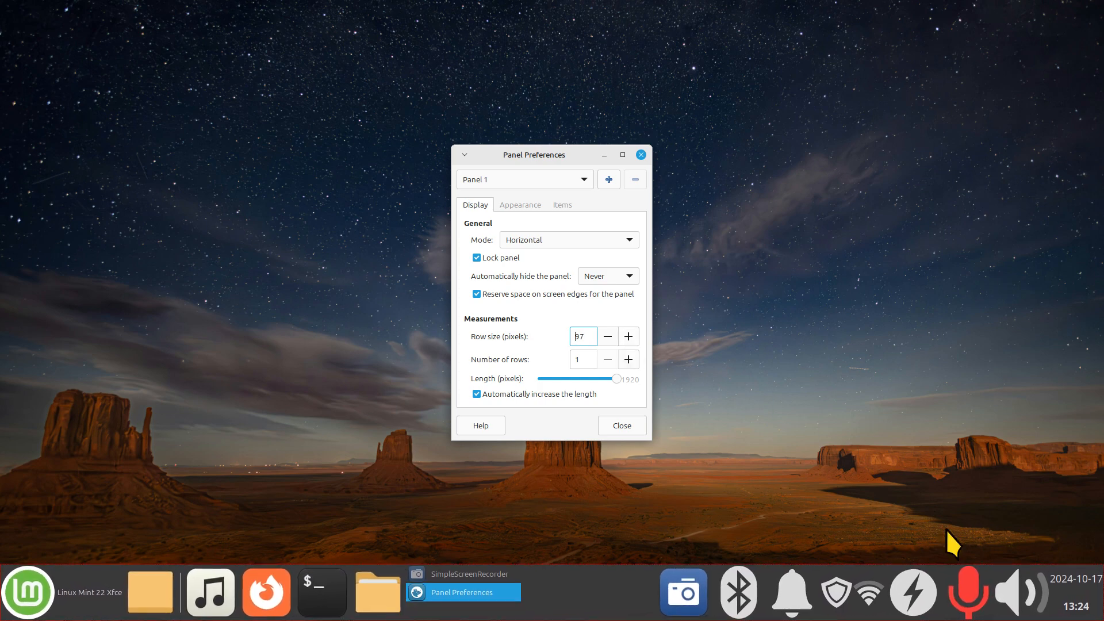
{"action": "mouse_move", "coordinate": [793, 592]}
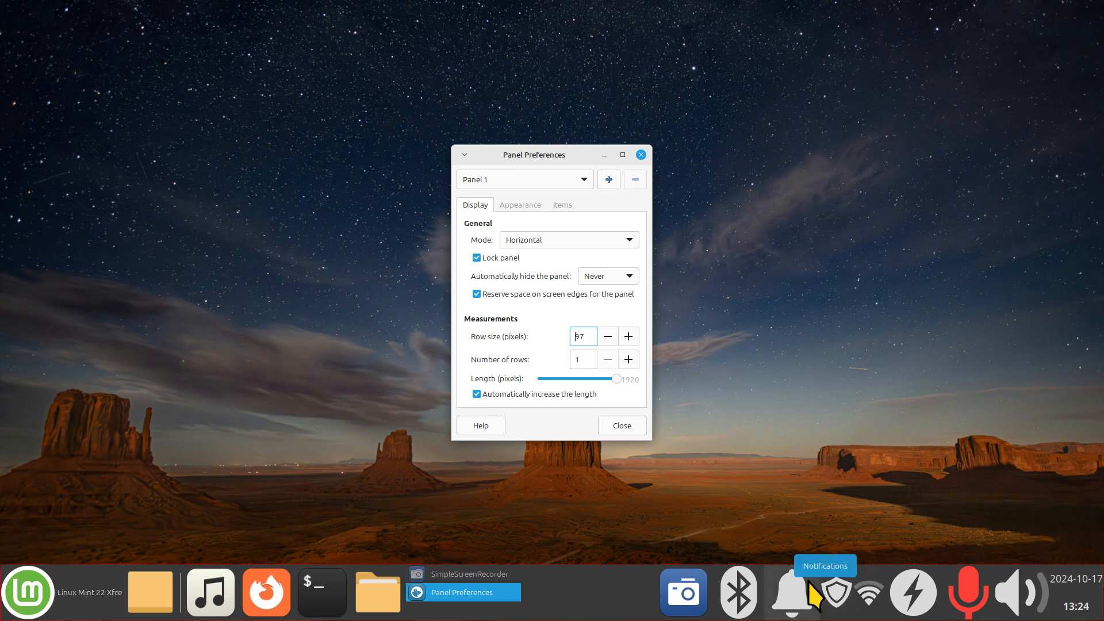
{"action": "mouse_move", "coordinate": [860, 612]}
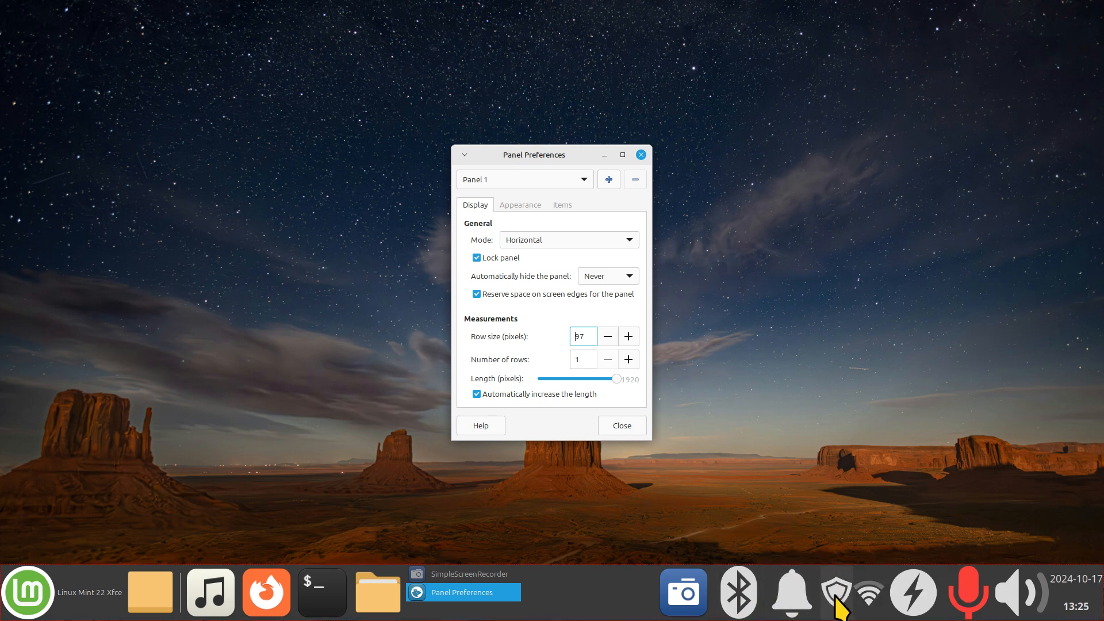
{"action": "mouse_move", "coordinate": [451, 588]}
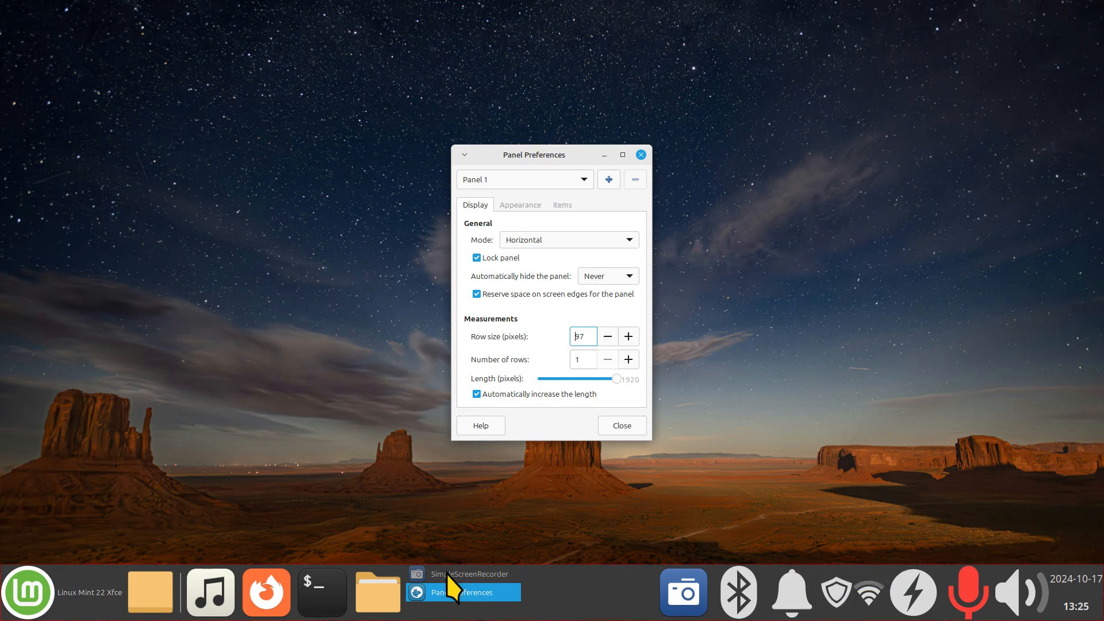
{"action": "mouse_move", "coordinate": [613, 355]}
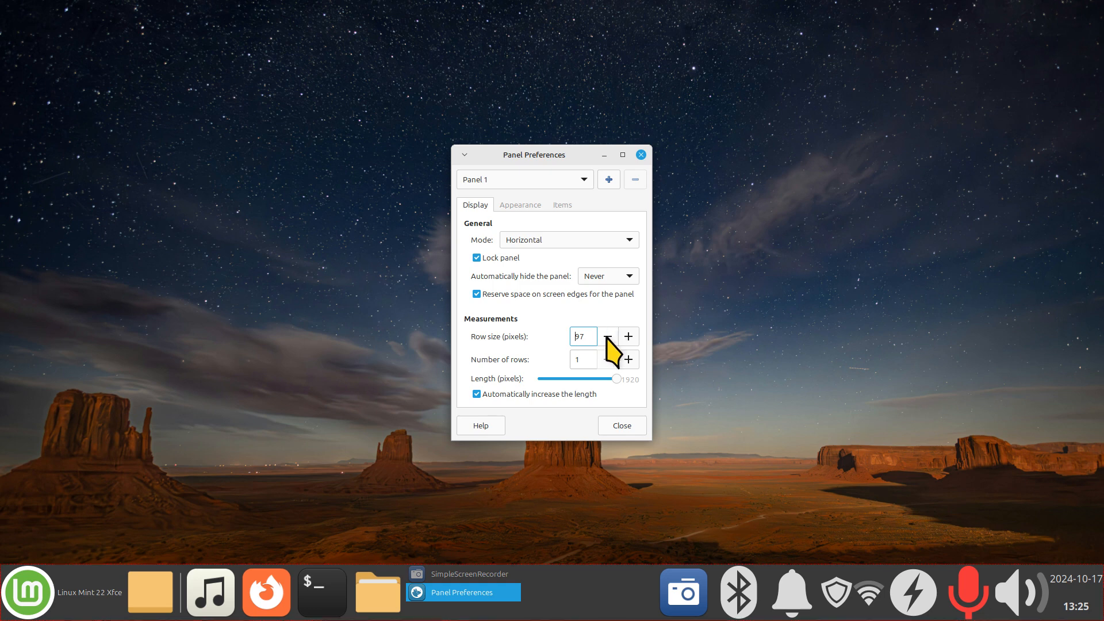
{"action": "left_click", "coordinate": [607, 335]}
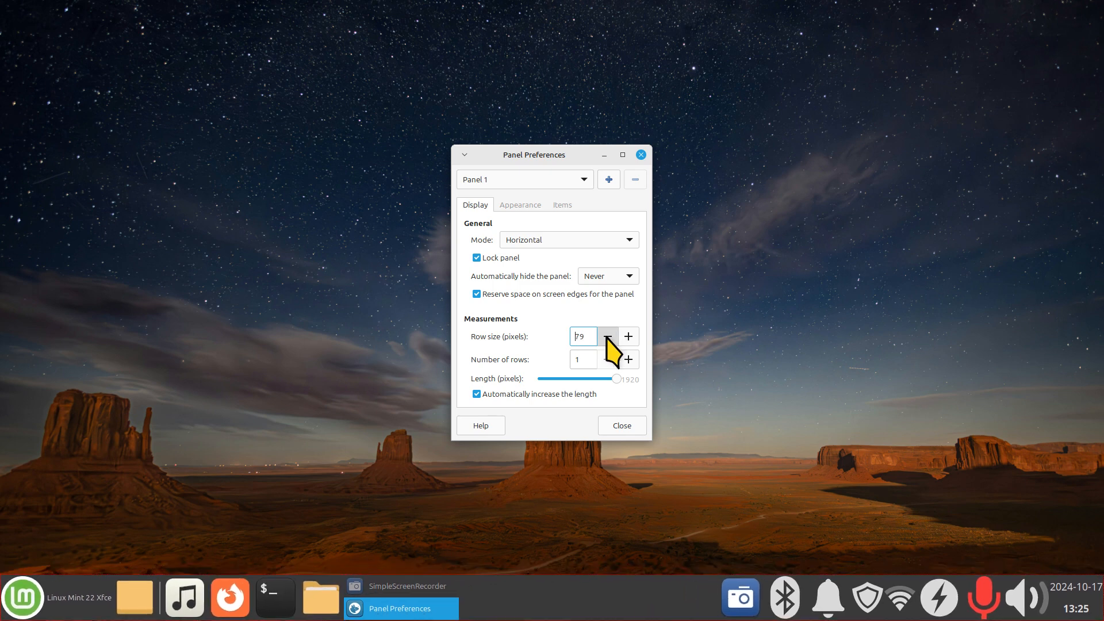
{"action": "left_click", "coordinate": [607, 335]}
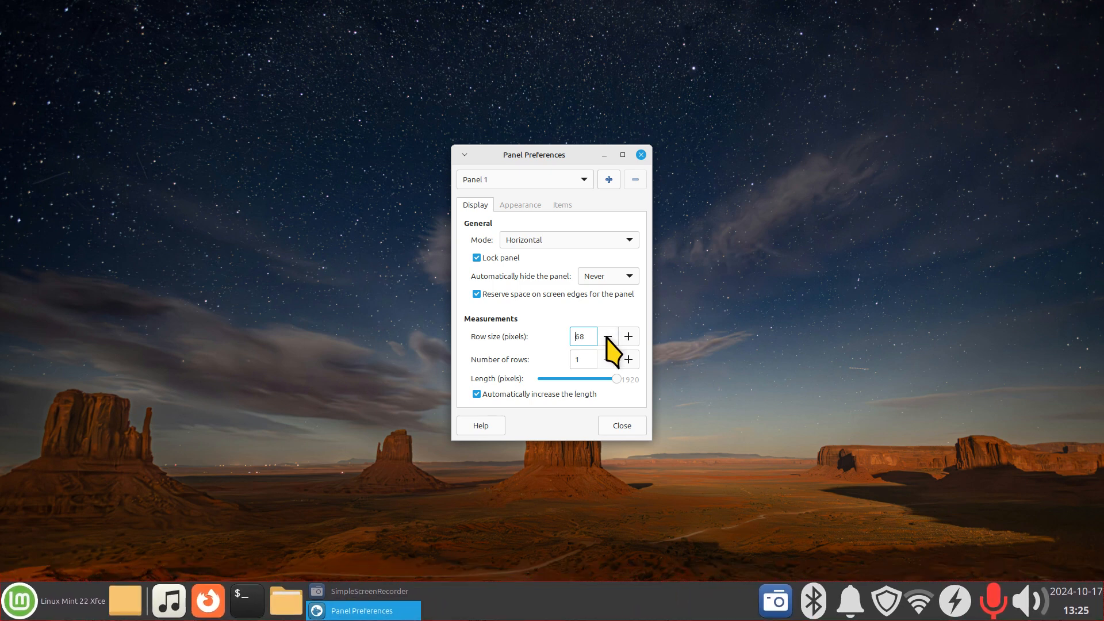
{"action": "left_click", "coordinate": [606, 336]}
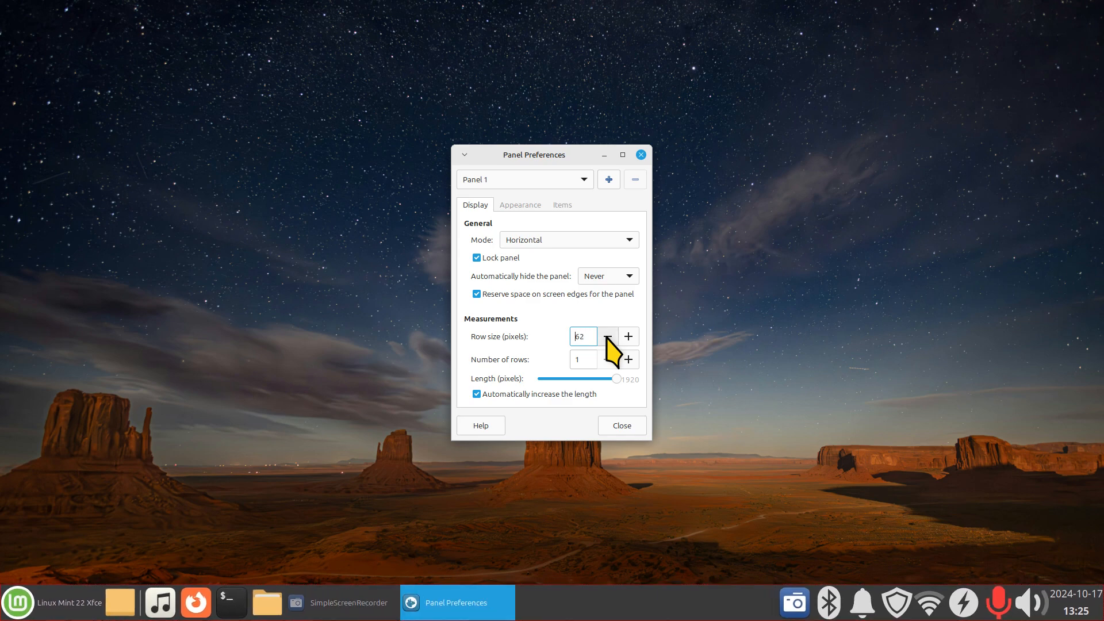
{"action": "left_click", "coordinate": [620, 425]}
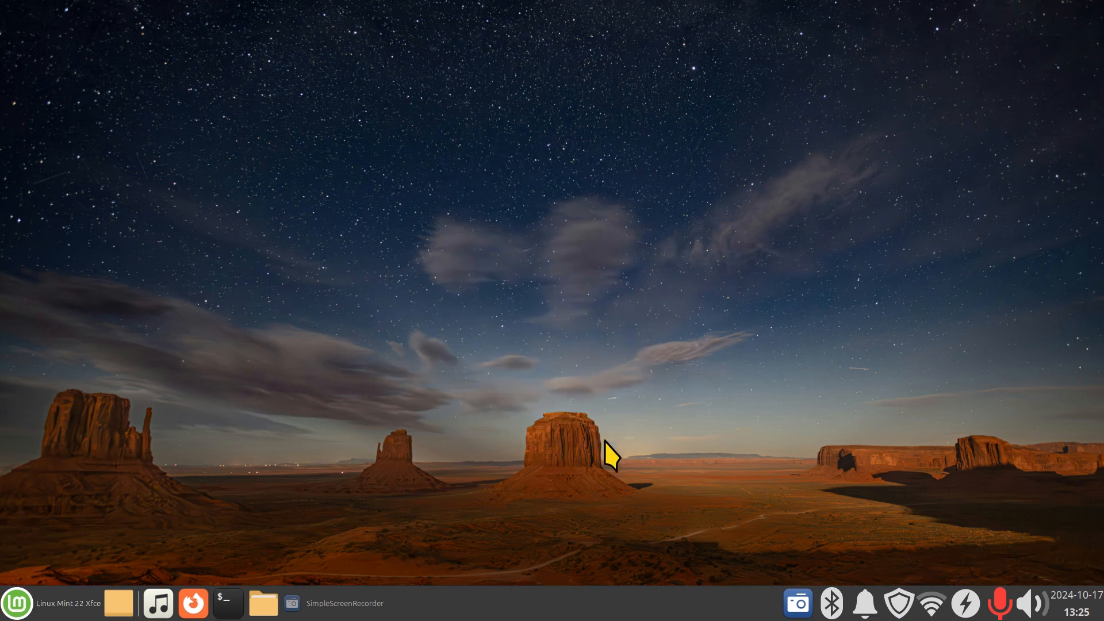
Step: In Thunar, browse to demo's Mis Documents and send 'xapp size' to the Desktop
{"action": "left_click", "coordinate": [264, 603]}
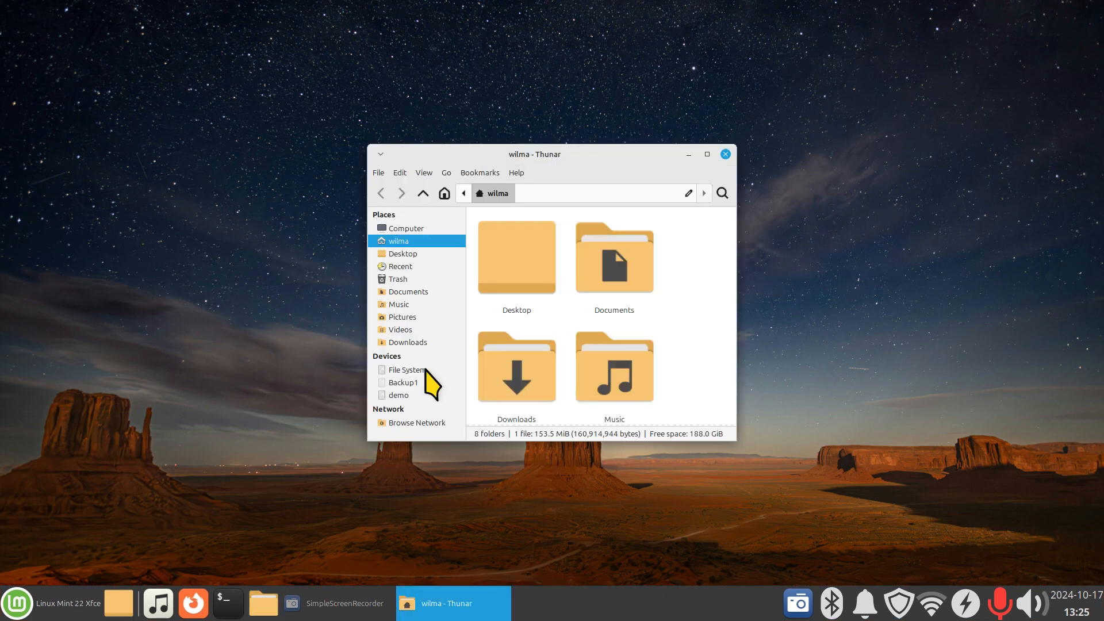
{"action": "left_click", "coordinate": [706, 155]}
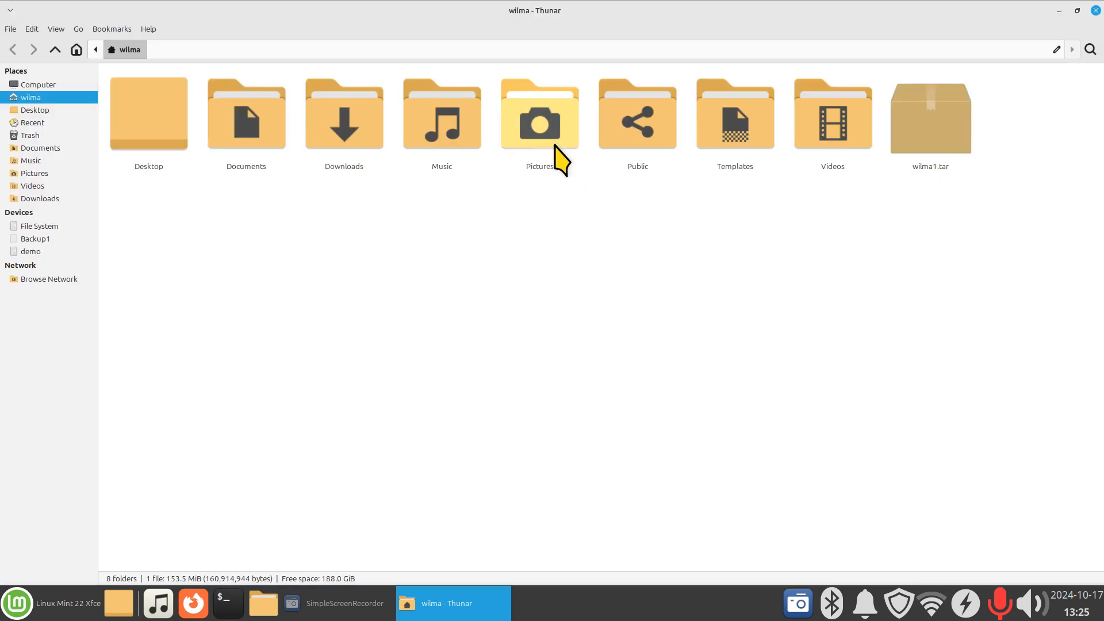
{"action": "left_click", "coordinate": [31, 251]}
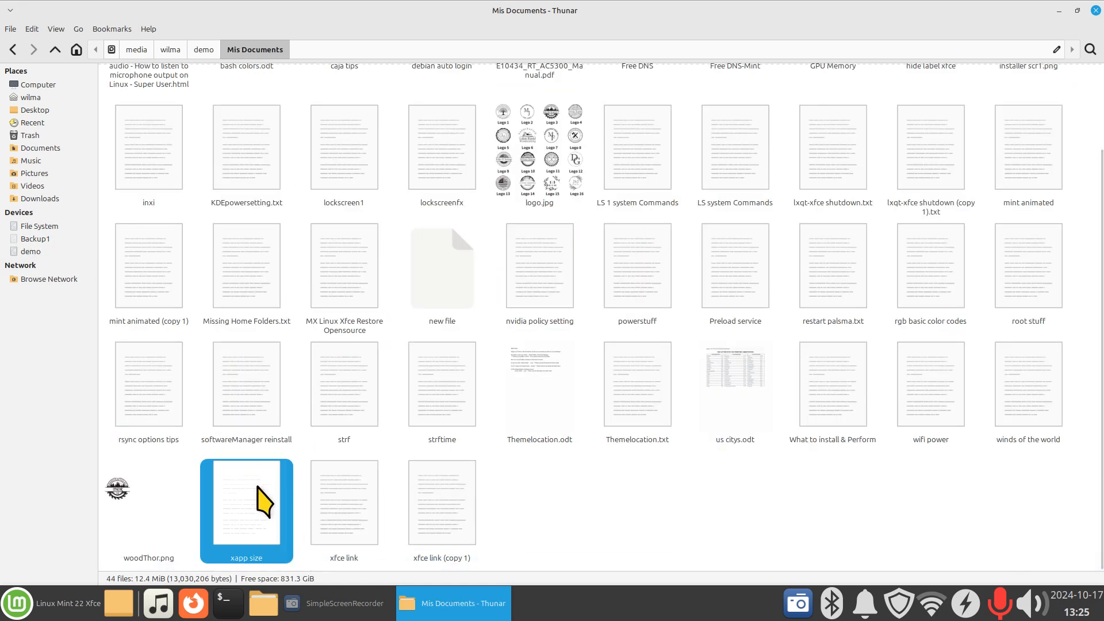
{"action": "right_click", "coordinate": [247, 507]}
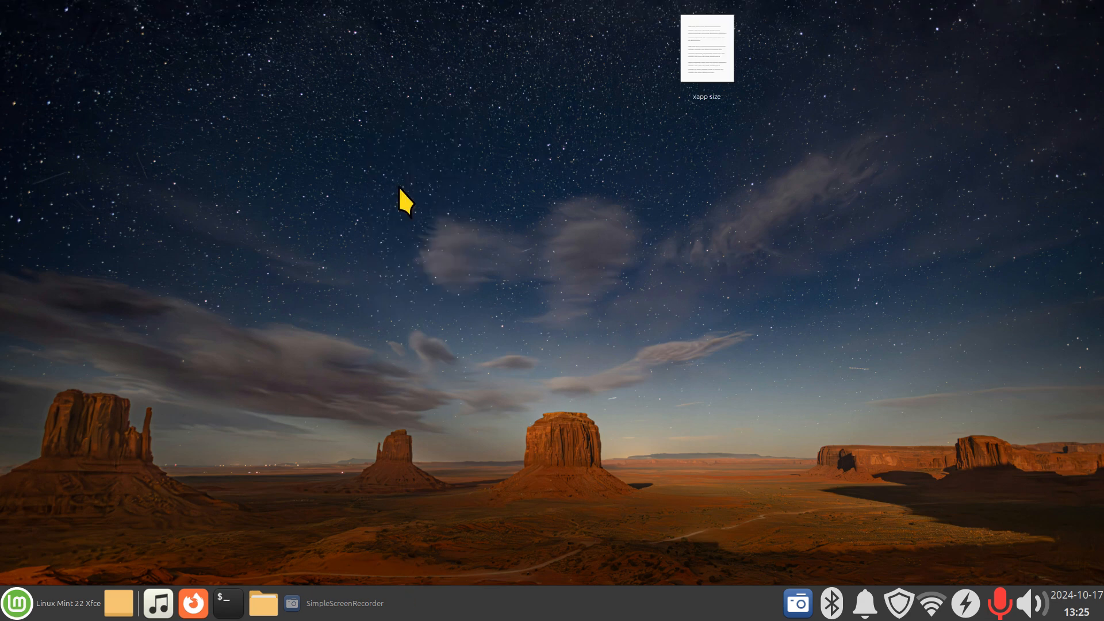
{"action": "mouse_move", "coordinate": [715, 59]}
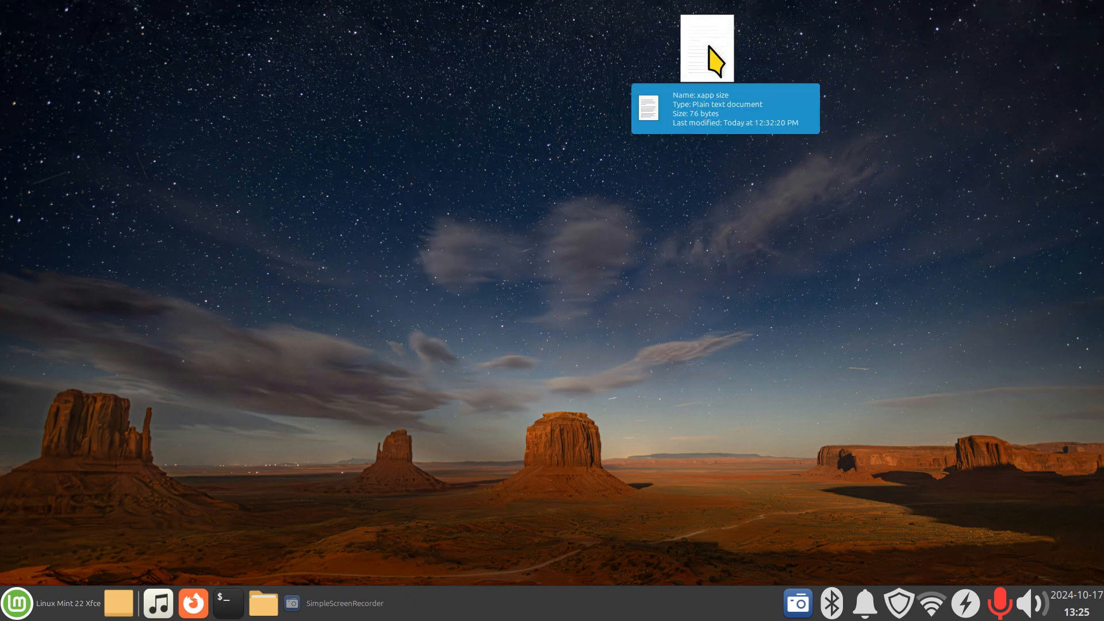
{"action": "mouse_move", "coordinate": [910, 537]}
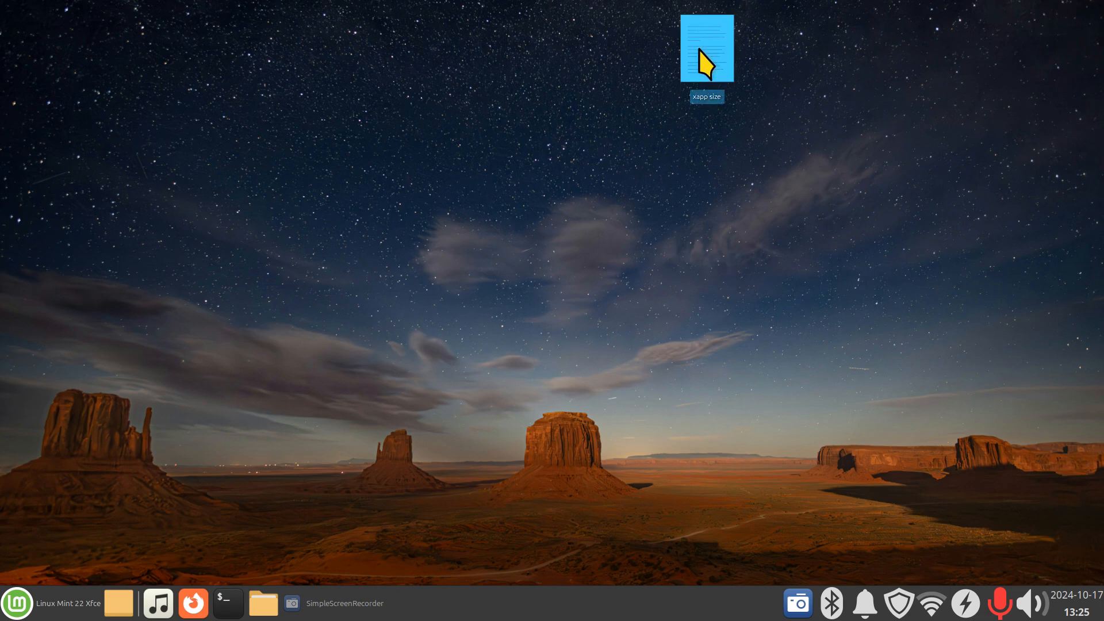
Step: Open the desktop 'xapp size' note in Xed to read the symbolic-icon-size 54 command
{"action": "double_click", "coordinate": [706, 48]}
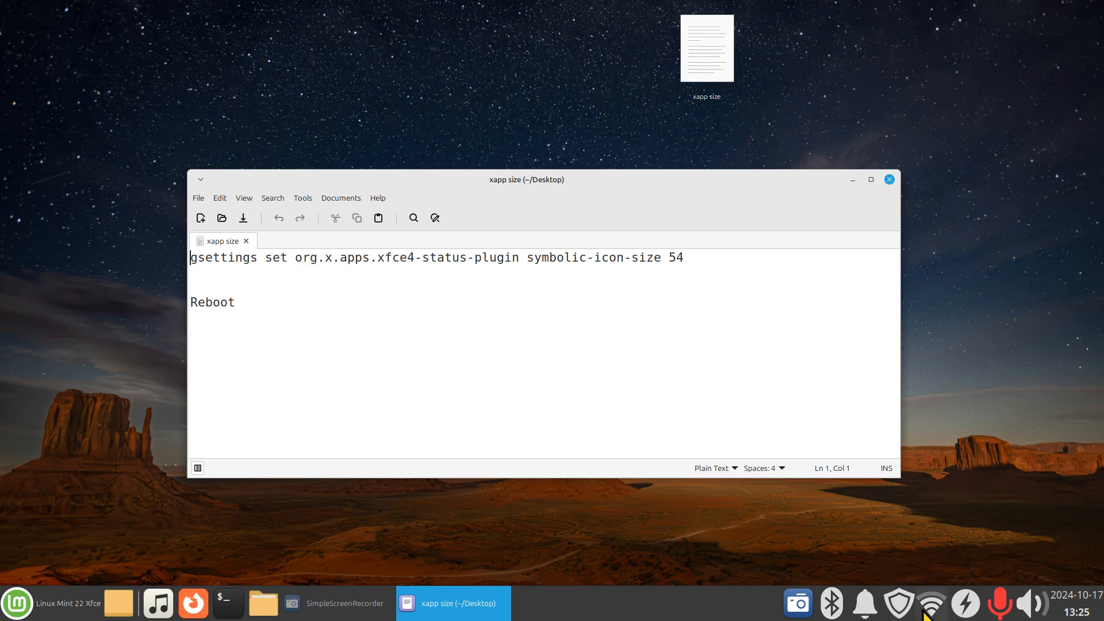
{"action": "mouse_move", "coordinate": [253, 317]}
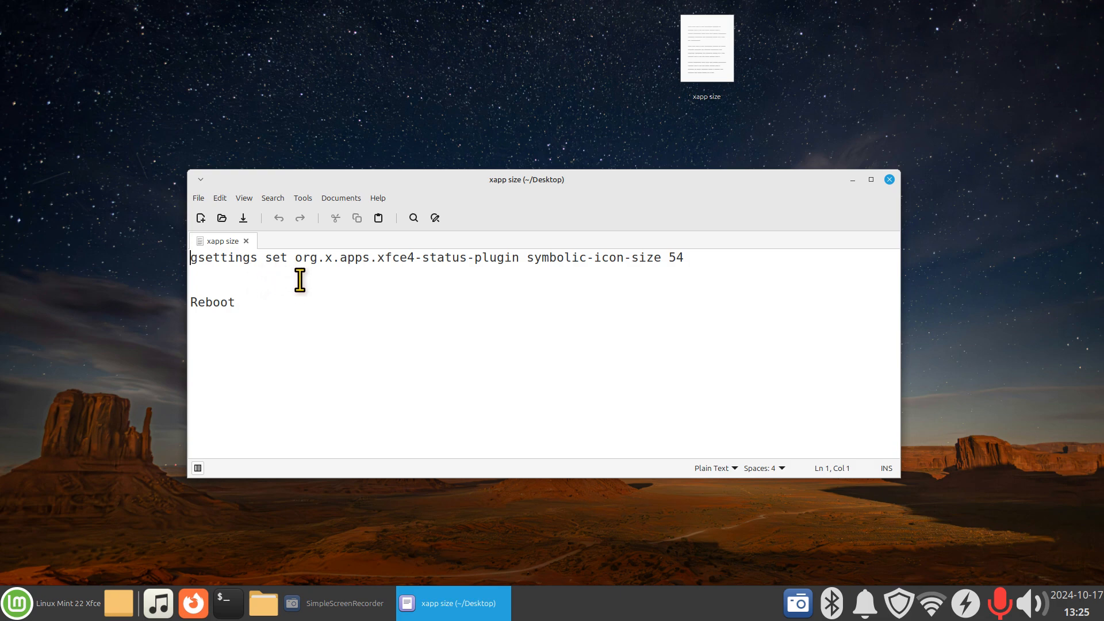
{"action": "mouse_move", "coordinate": [338, 279]}
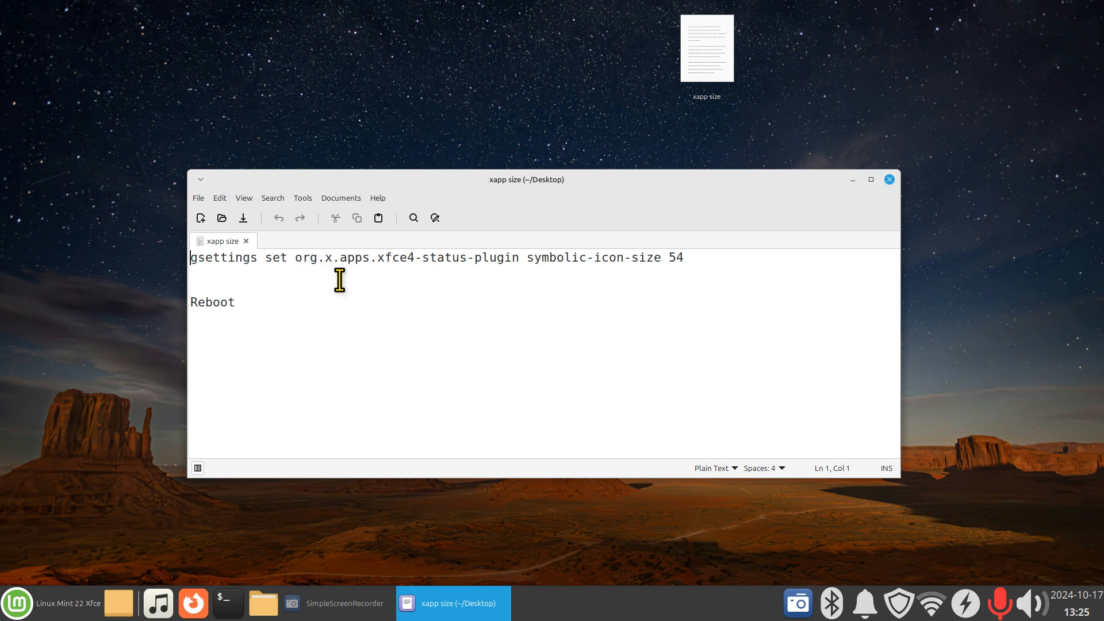
{"action": "mouse_move", "coordinate": [412, 283]}
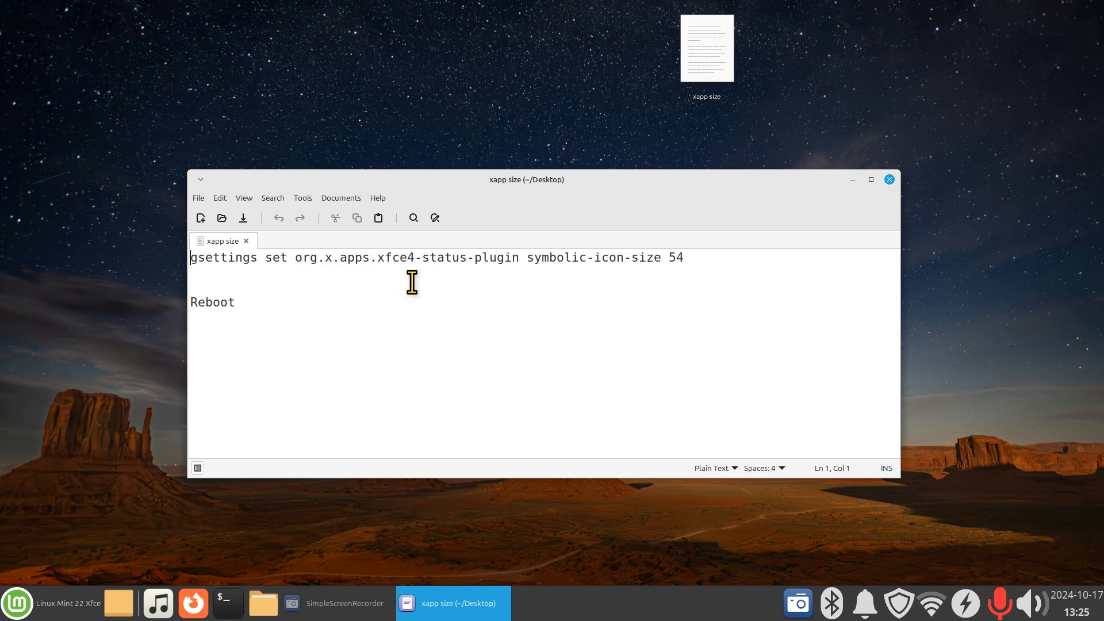
{"action": "mouse_move", "coordinate": [517, 292]}
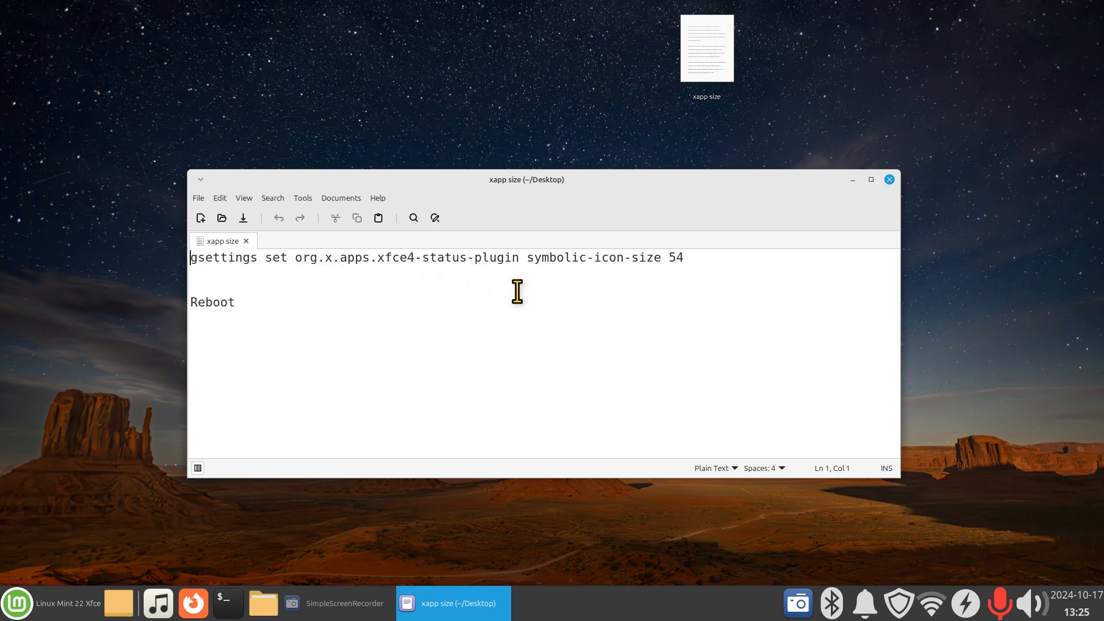
{"action": "mouse_move", "coordinate": [546, 288]}
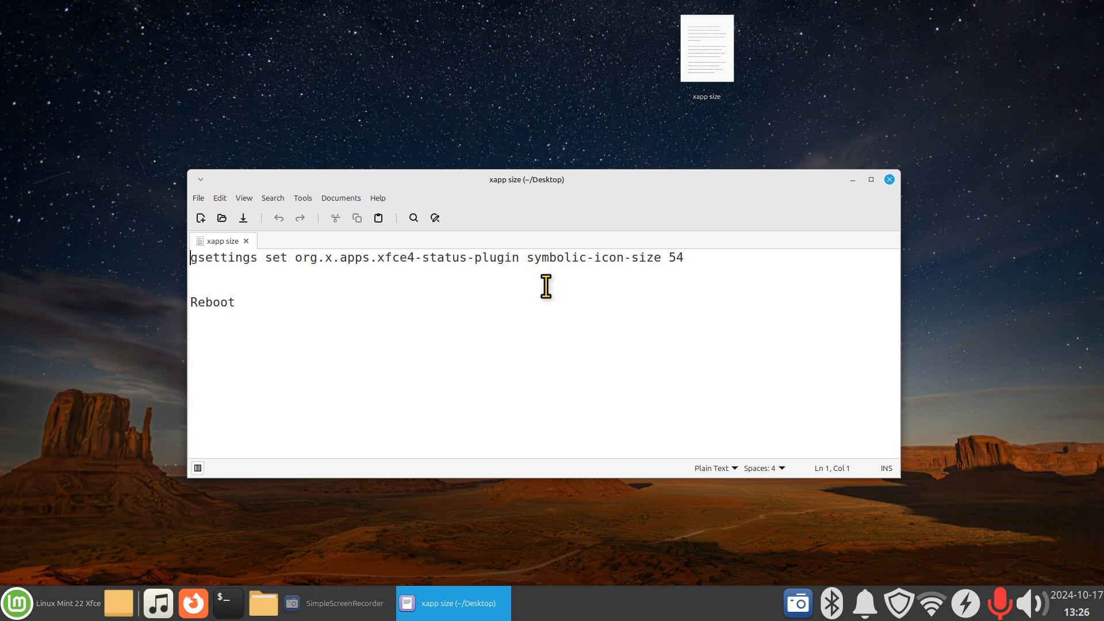
{"action": "mouse_move", "coordinate": [641, 293]}
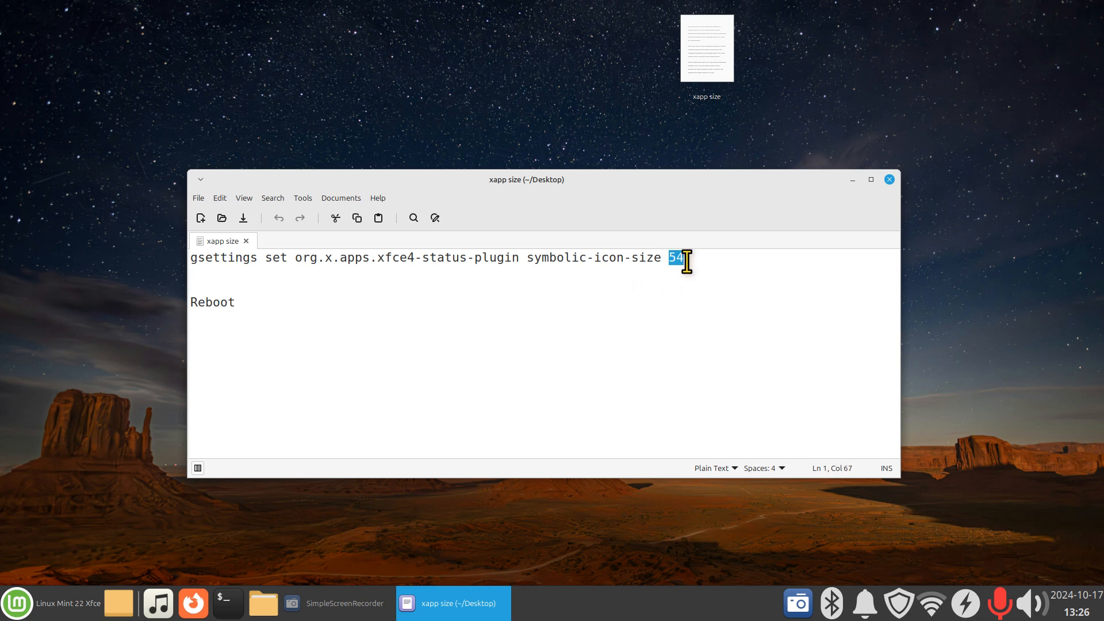
{"action": "mouse_move", "coordinate": [725, 512]}
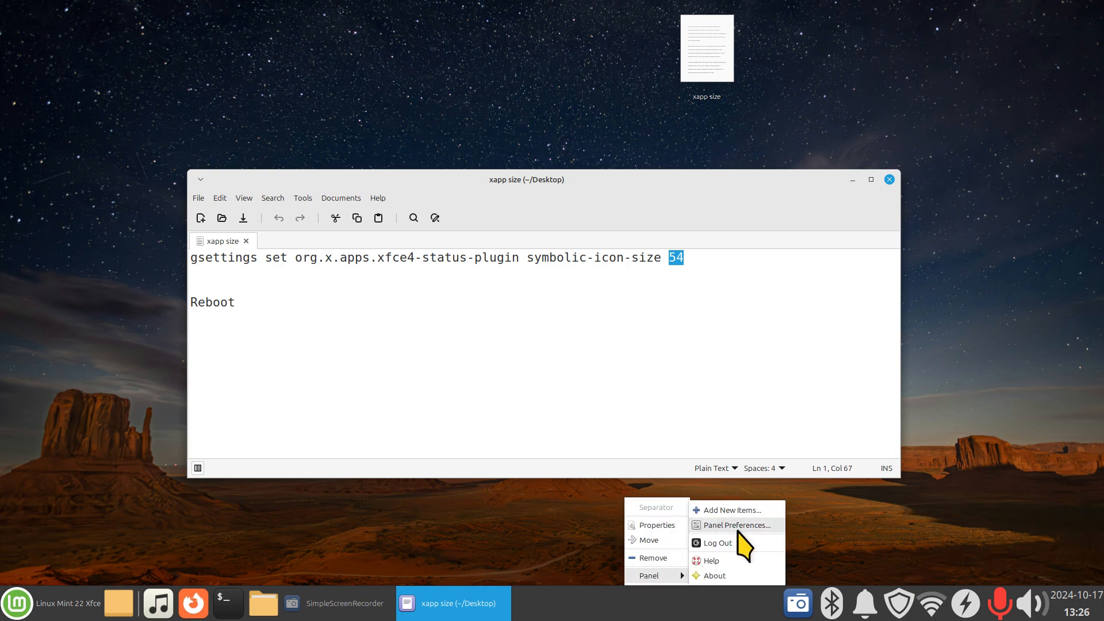
Step: Reopen Panel Preferences to check Panel 1's 61-pixel row size
{"action": "left_click", "coordinate": [735, 525]}
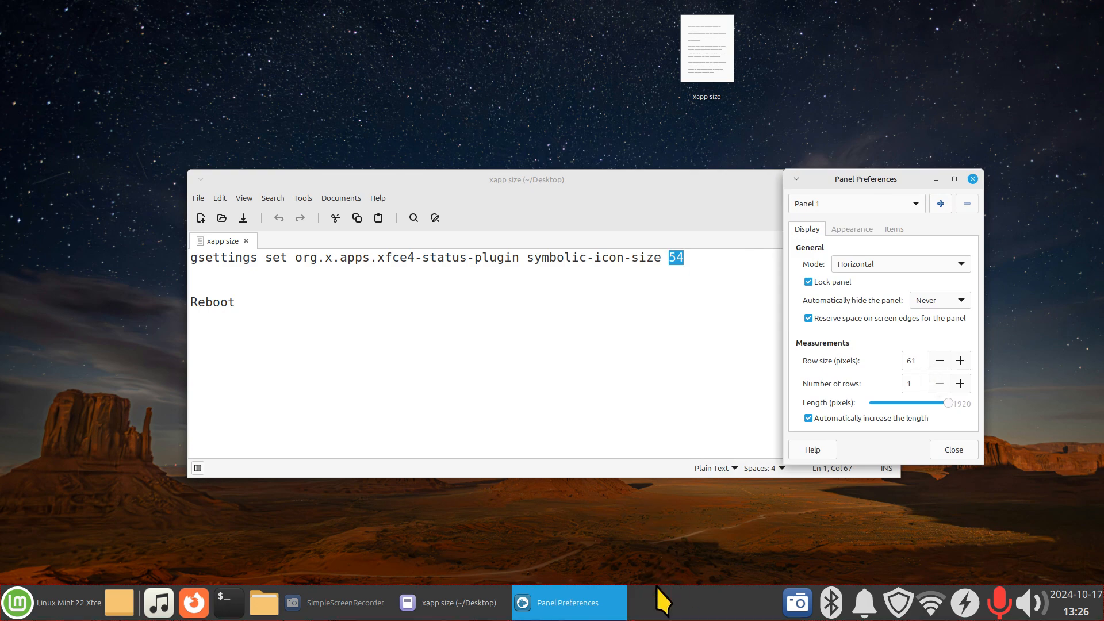
{"action": "mouse_move", "coordinate": [687, 271]}
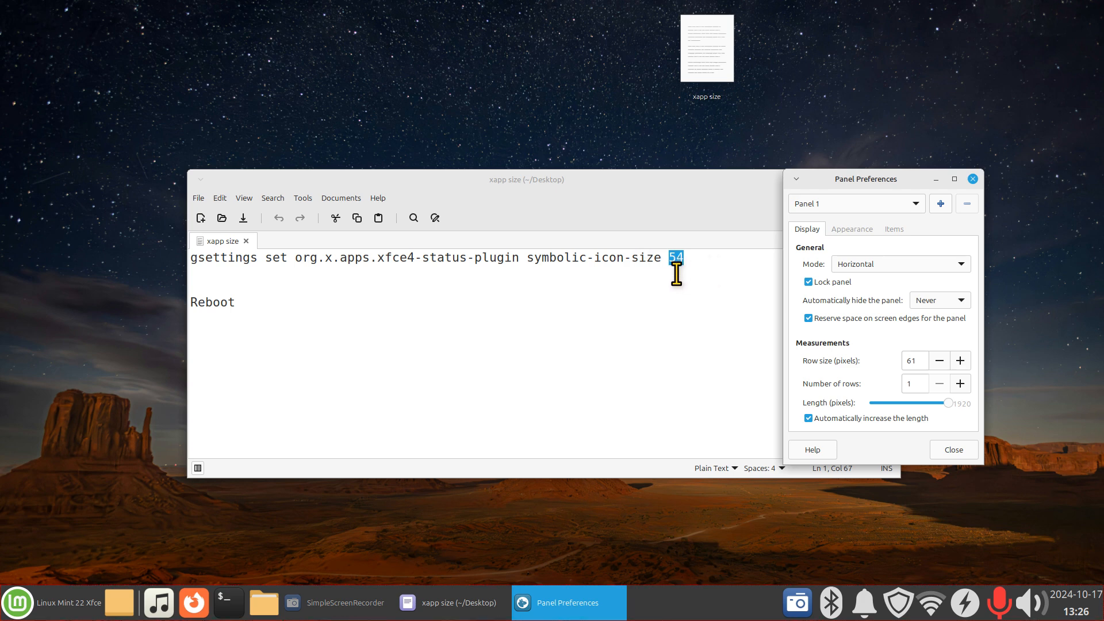
{"action": "mouse_move", "coordinate": [1021, 162]}
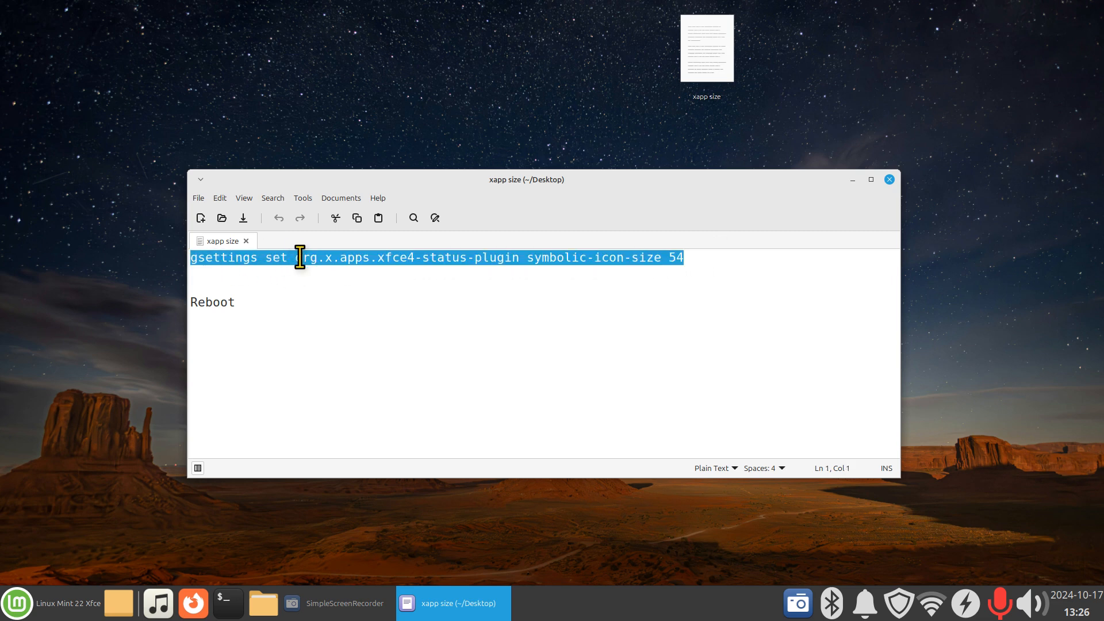
{"action": "mouse_move", "coordinate": [263, 603]}
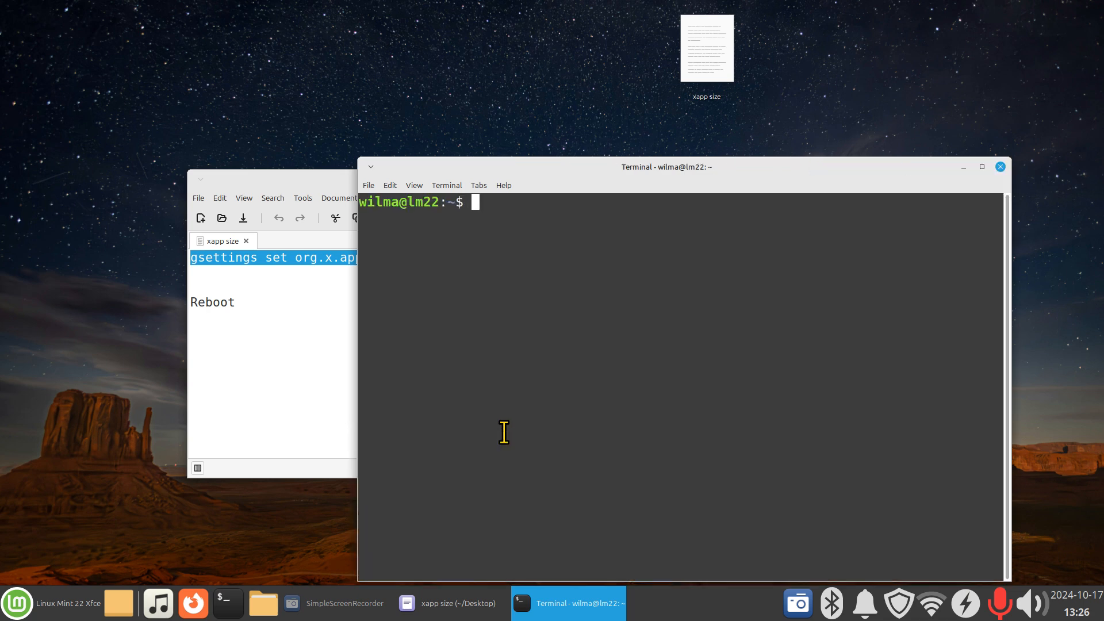
Step: Run 'gsettings set org.x.apps.xfce4-status-plugin symbolic-icon-size 54' in the terminal, then exit
{"action": "left_click_drag", "start_coordinate": [665, 166], "coordinate": [689, 101]}
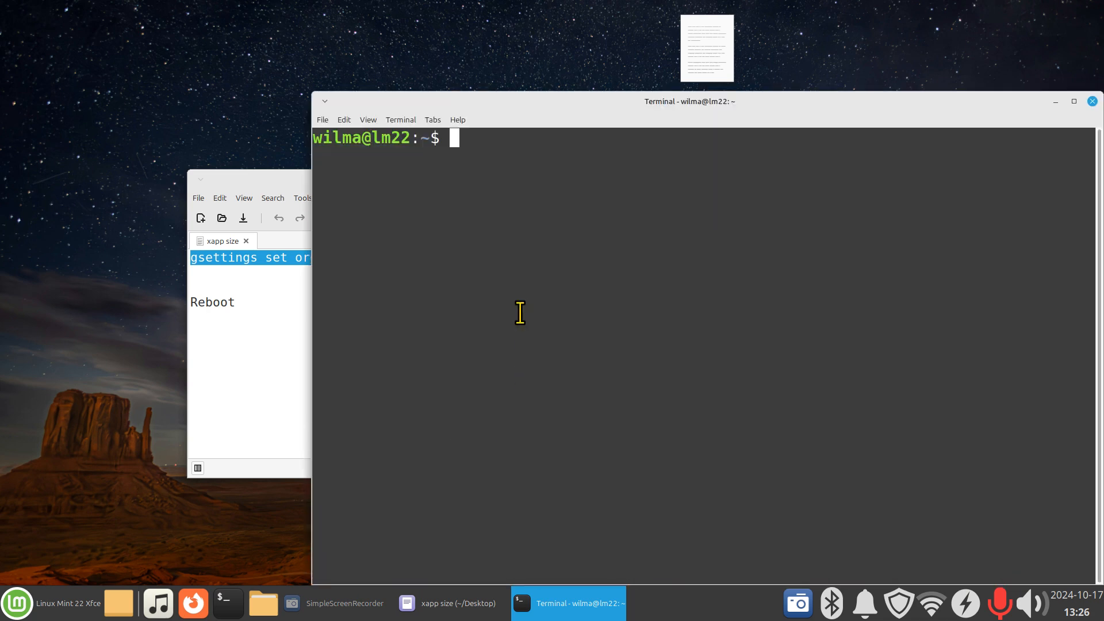
{"action": "type", "text": "gsettings set org.x.apps.xfce4-status-plugin symbolic-icon-size 54"}
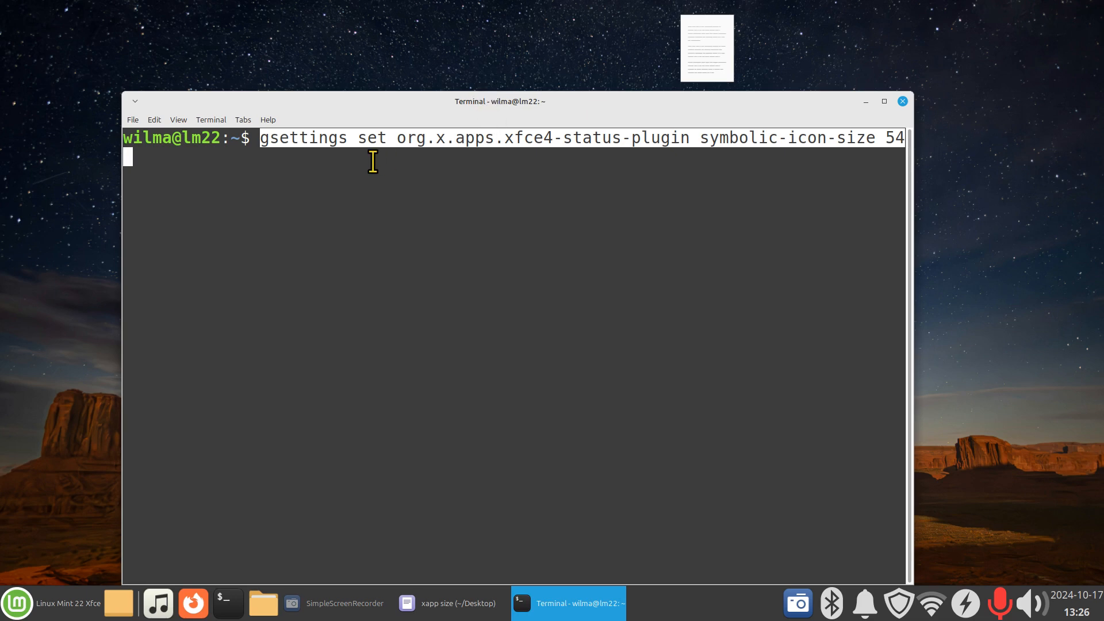
{"action": "mouse_move", "coordinate": [454, 155]}
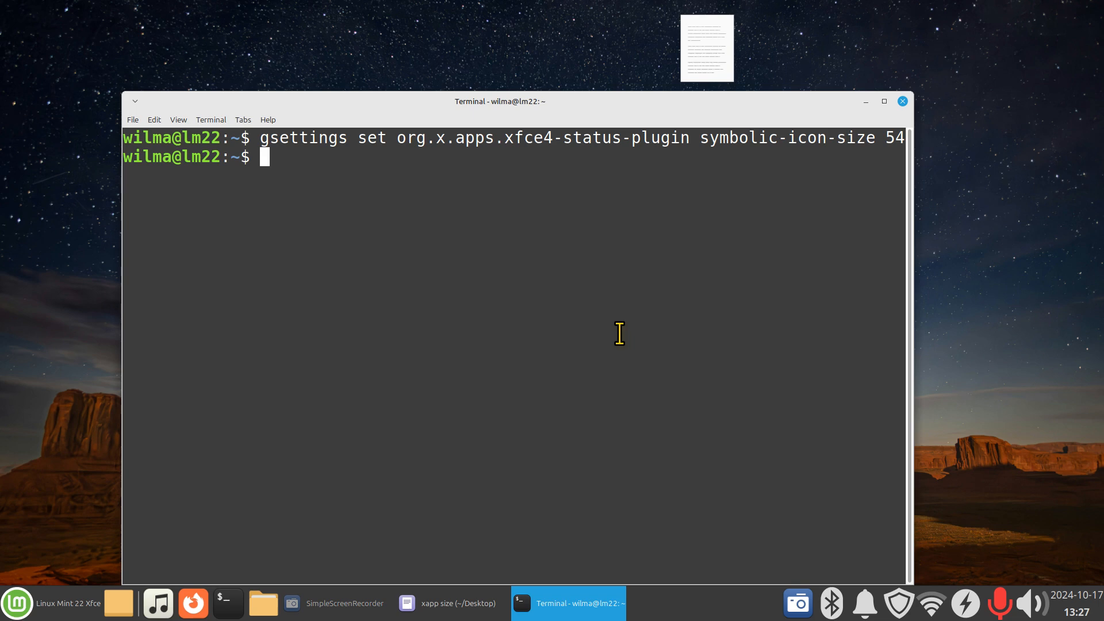
{"action": "type", "text": "exit"}
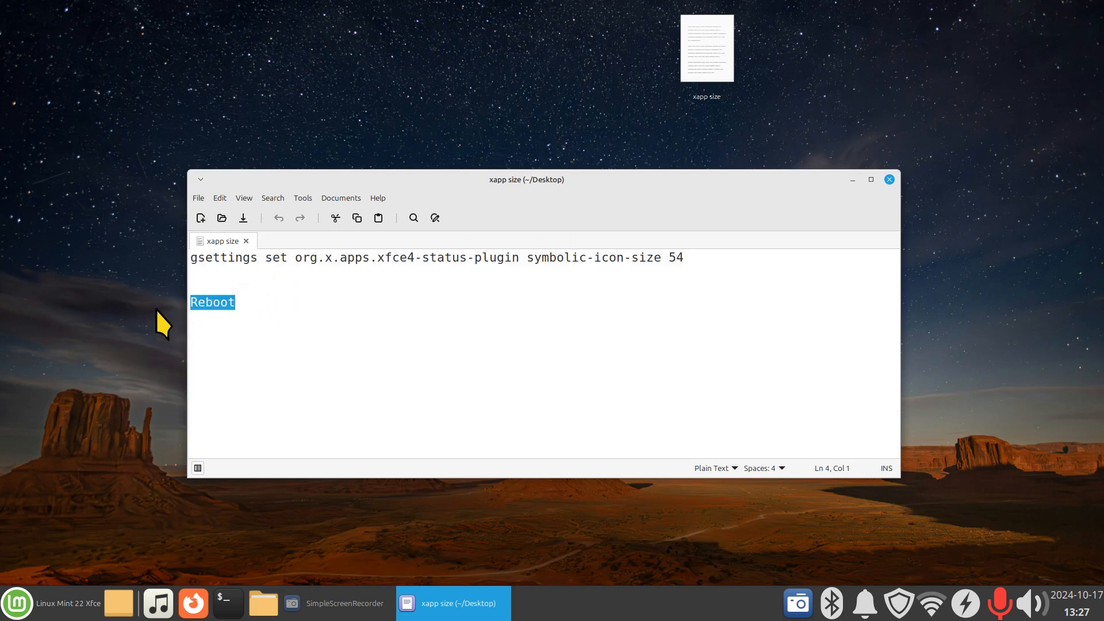
{"action": "mouse_move", "coordinate": [239, 351]}
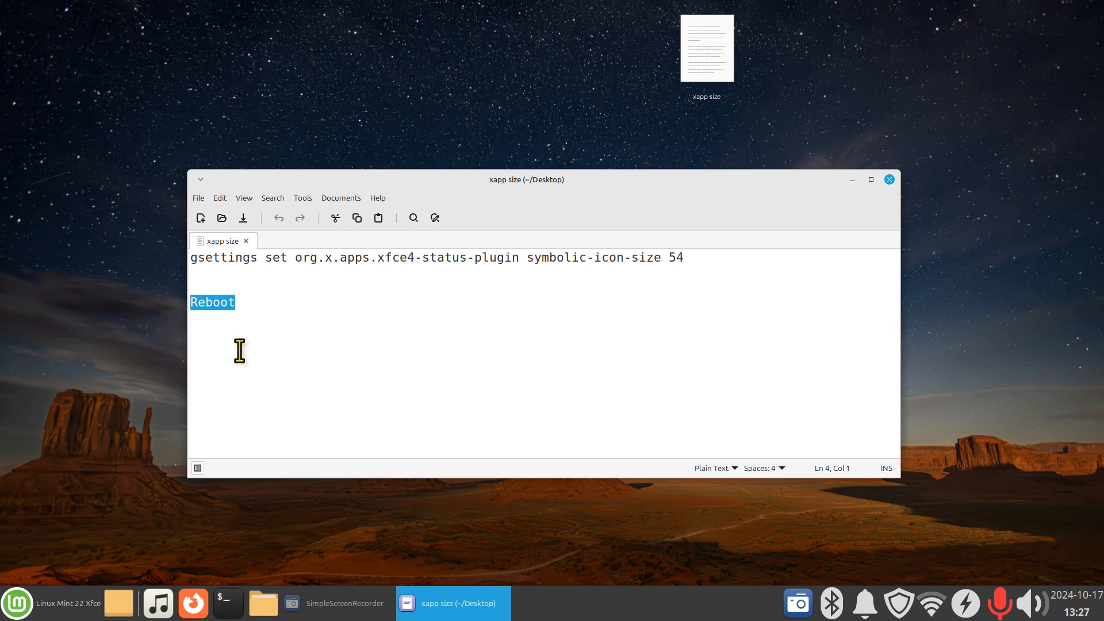
{"action": "mouse_move", "coordinate": [741, 262]}
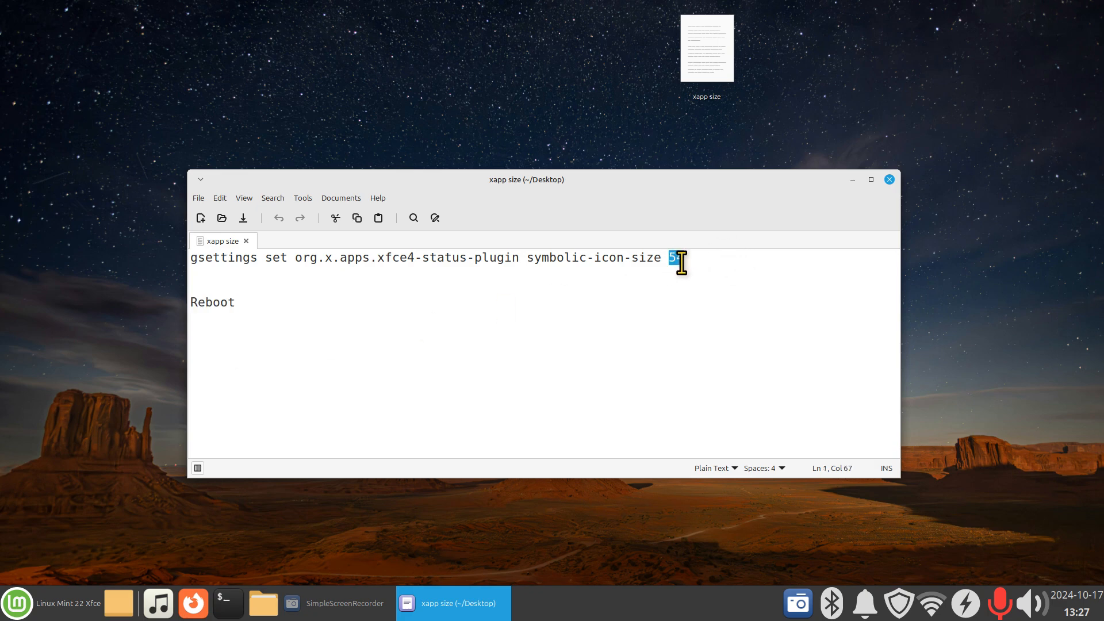
Step: Point out the 54 value and Reboot line, then close the Xed note
{"action": "type", "text": "4"}
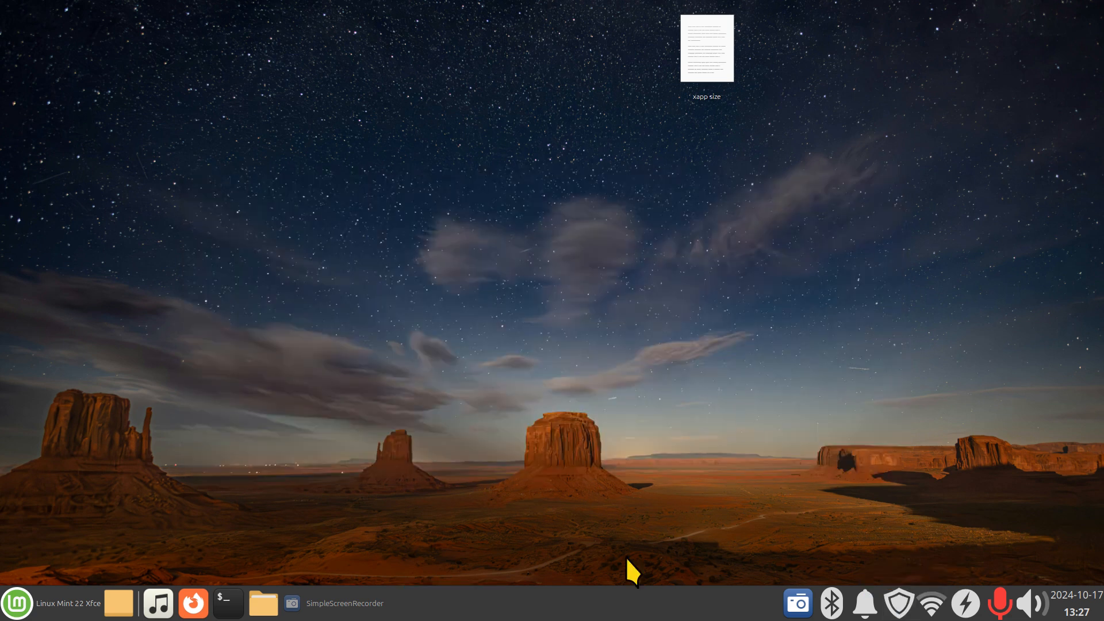
{"action": "mouse_move", "coordinate": [903, 486]}
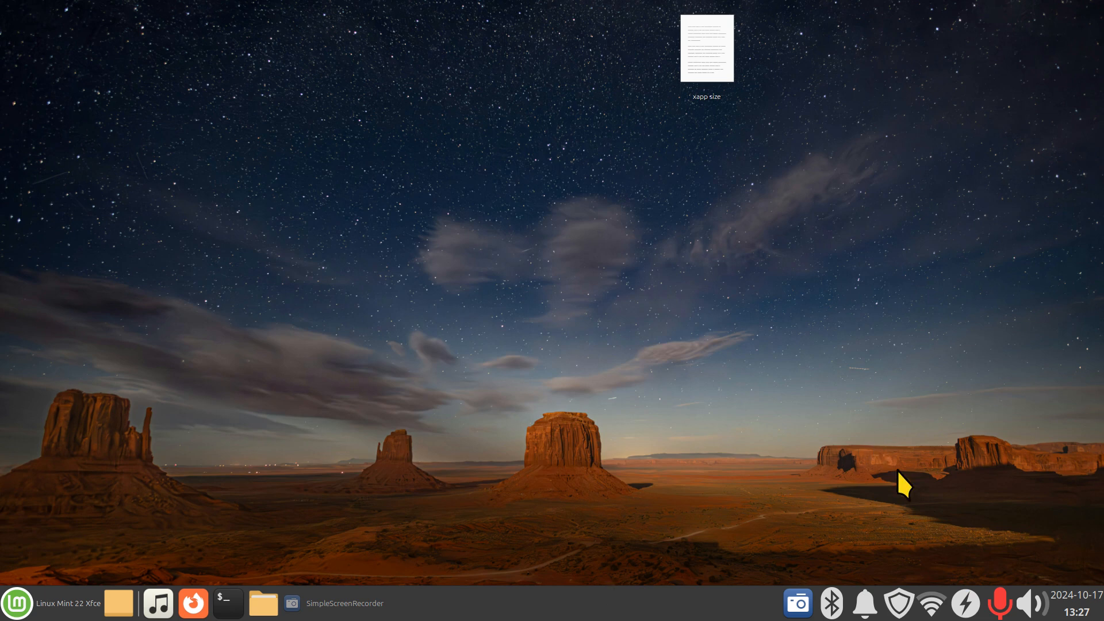
{"action": "mouse_move", "coordinate": [910, 603]}
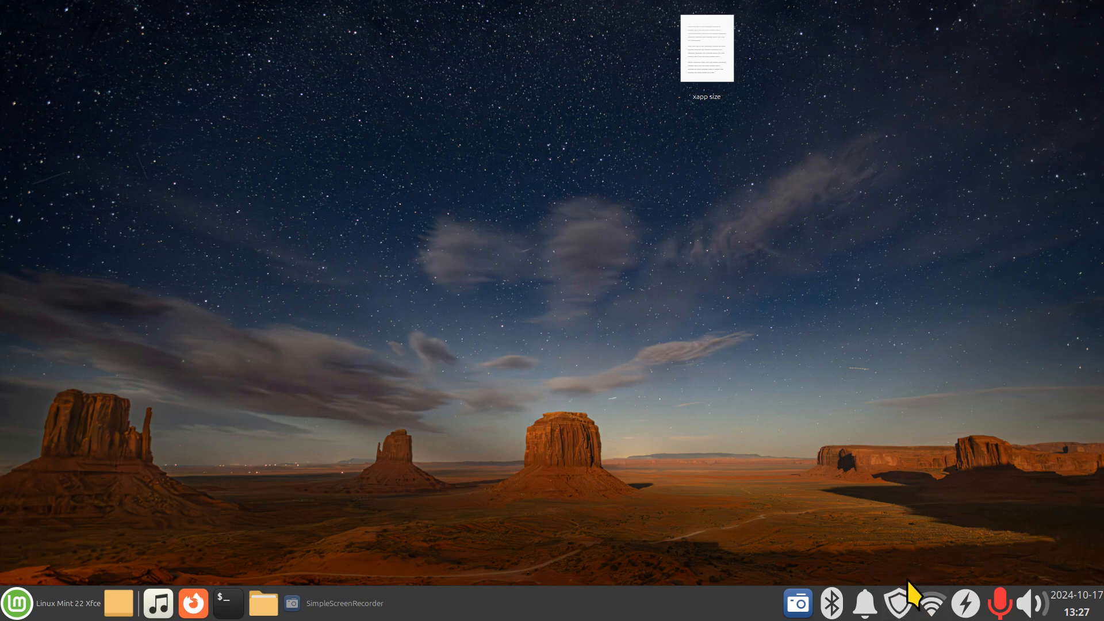